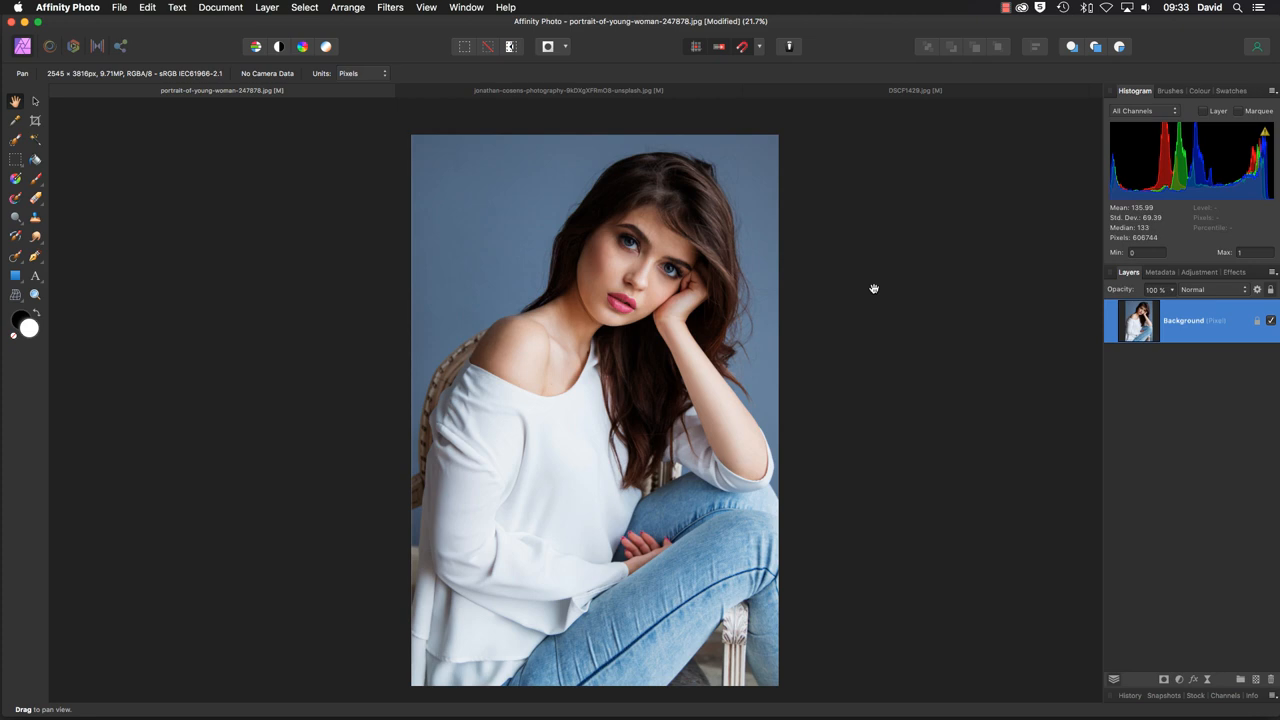
{"action": "mouse_move", "coordinate": [1180, 680]}
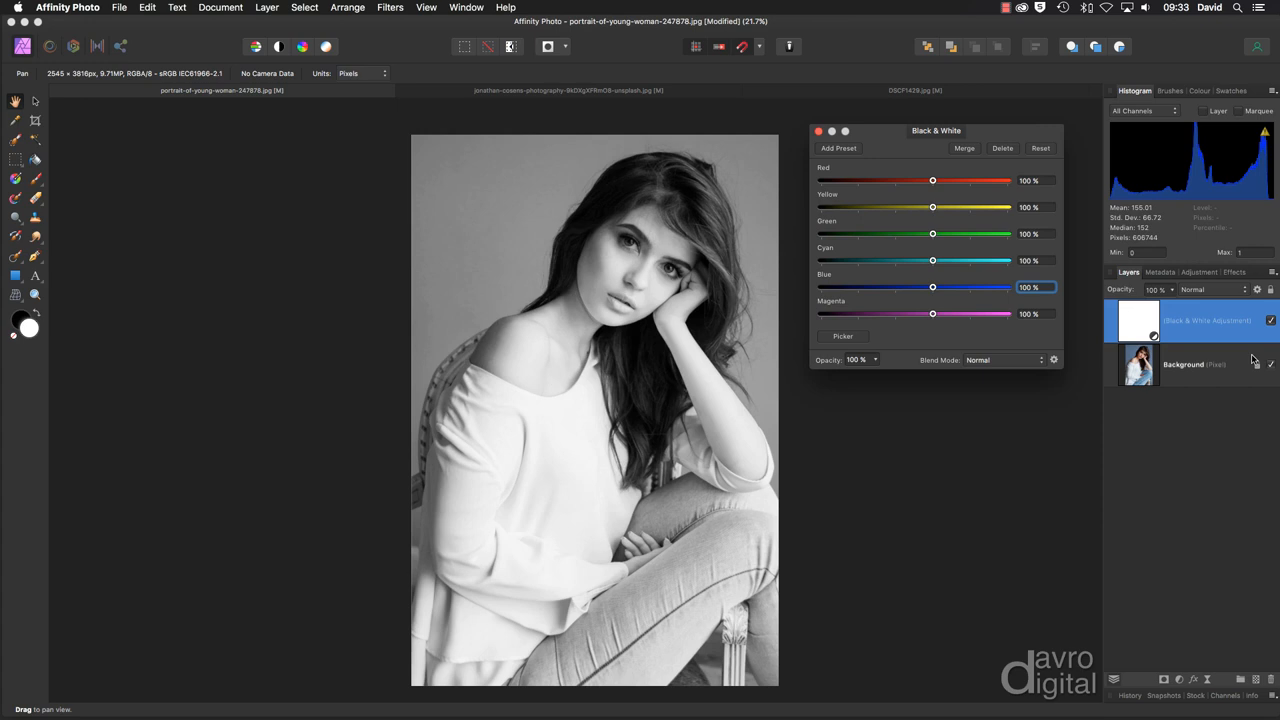
Toggle the Black & White layer off and on to compare the colour and greyscale portrait
{"action": "left_click", "coordinate": [1271, 320]}
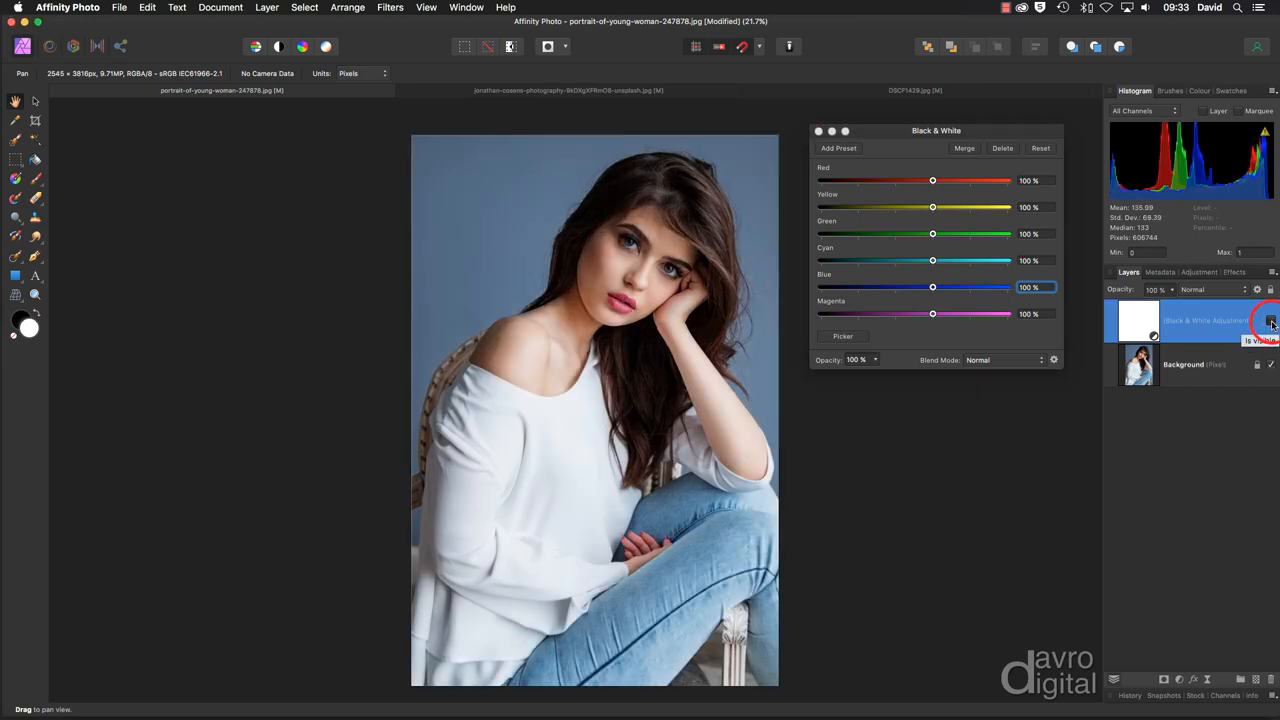
{"action": "left_click", "coordinate": [1271, 320]}
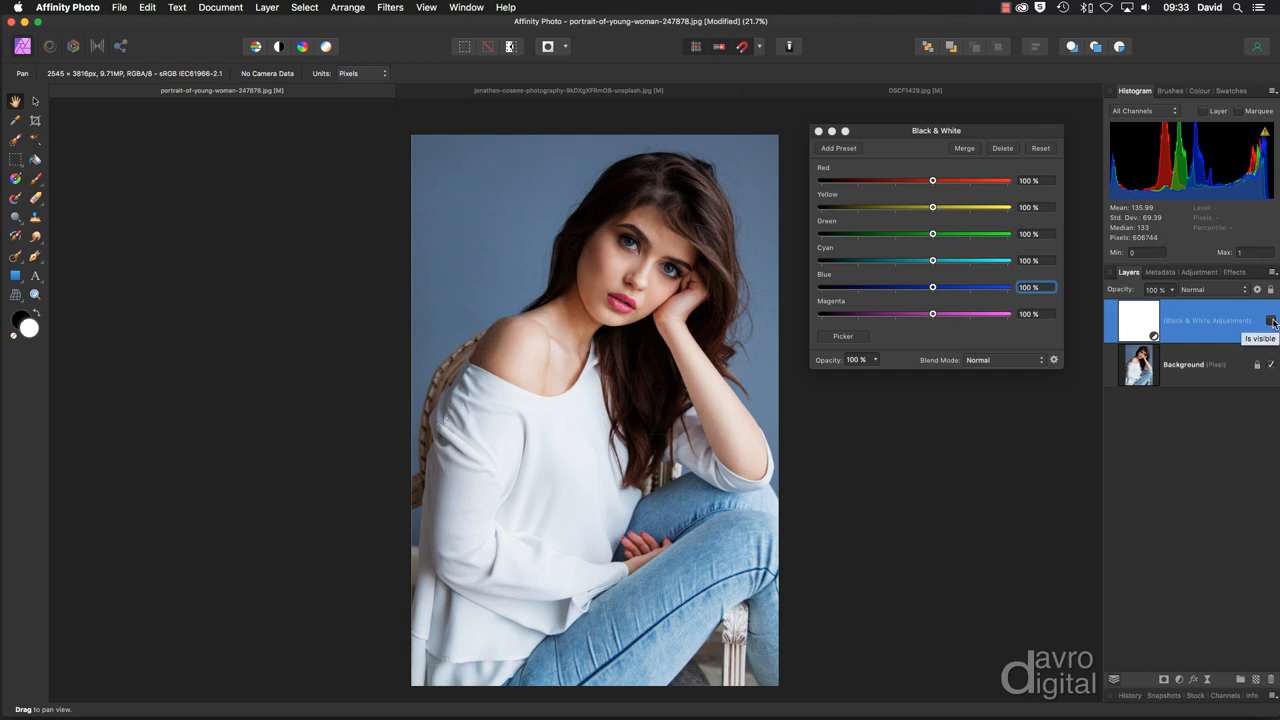
{"action": "left_click", "coordinate": [1270, 320]}
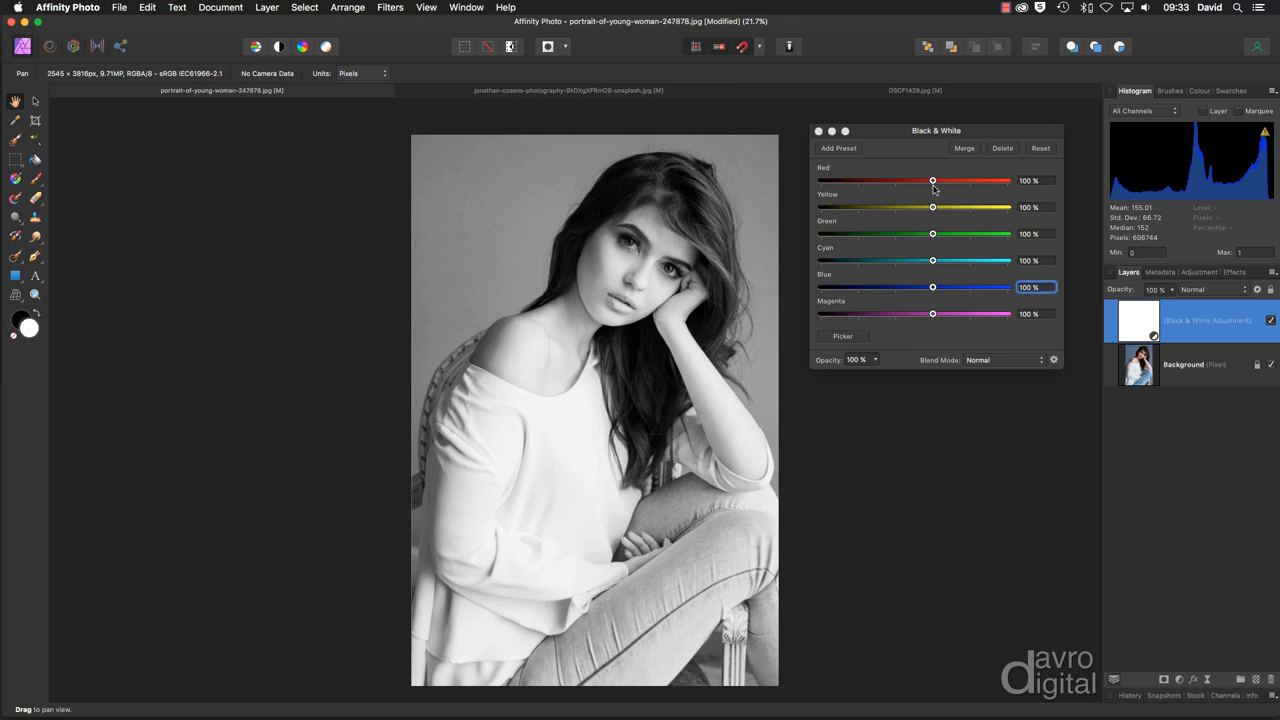
Set the Black & White Red channel to 47% and Yellow to 68%
{"action": "left_click", "coordinate": [933, 181]}
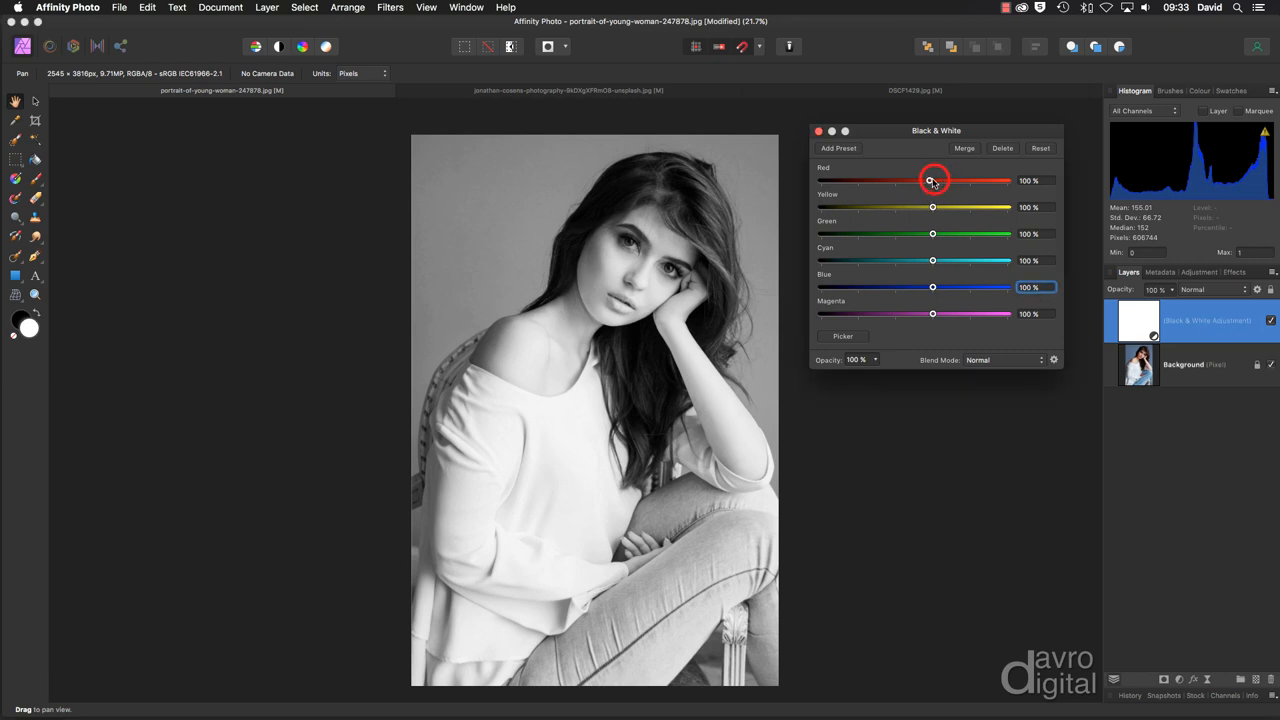
{"action": "left_click_drag", "start_coordinate": [932, 180], "coordinate": [912, 180]}
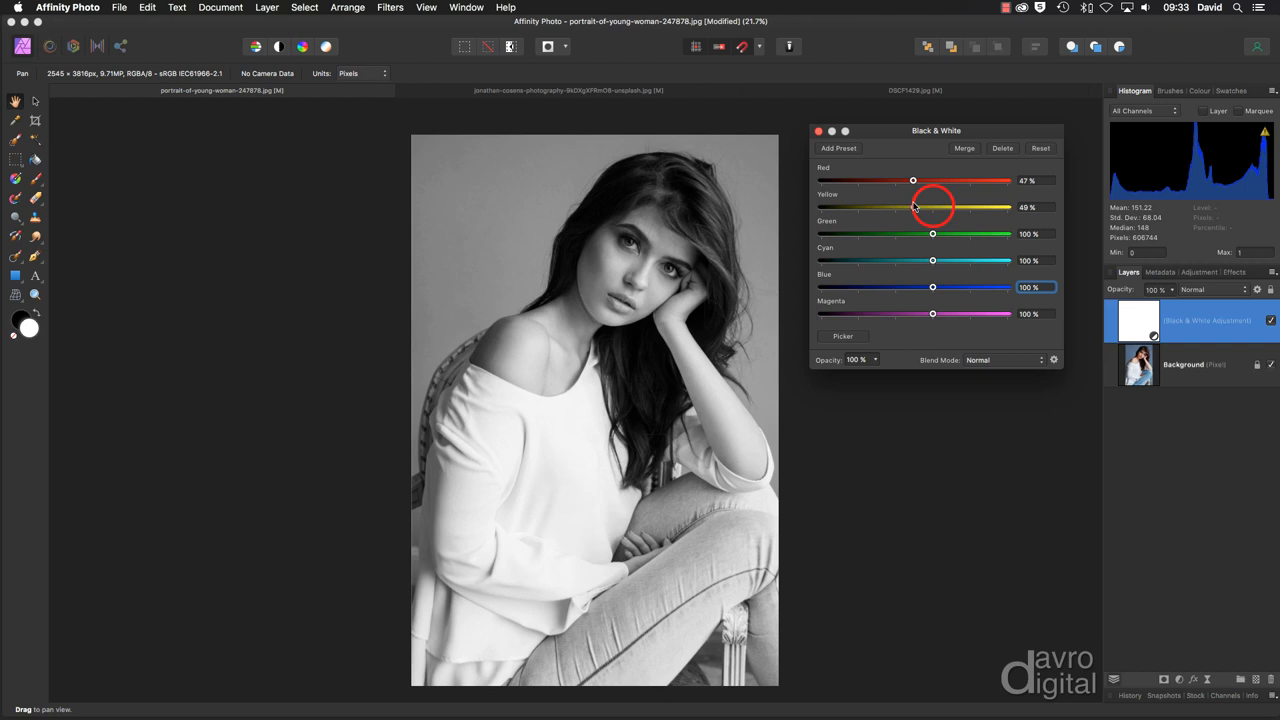
{"action": "left_click_drag", "start_coordinate": [911, 207], "coordinate": [920, 207]}
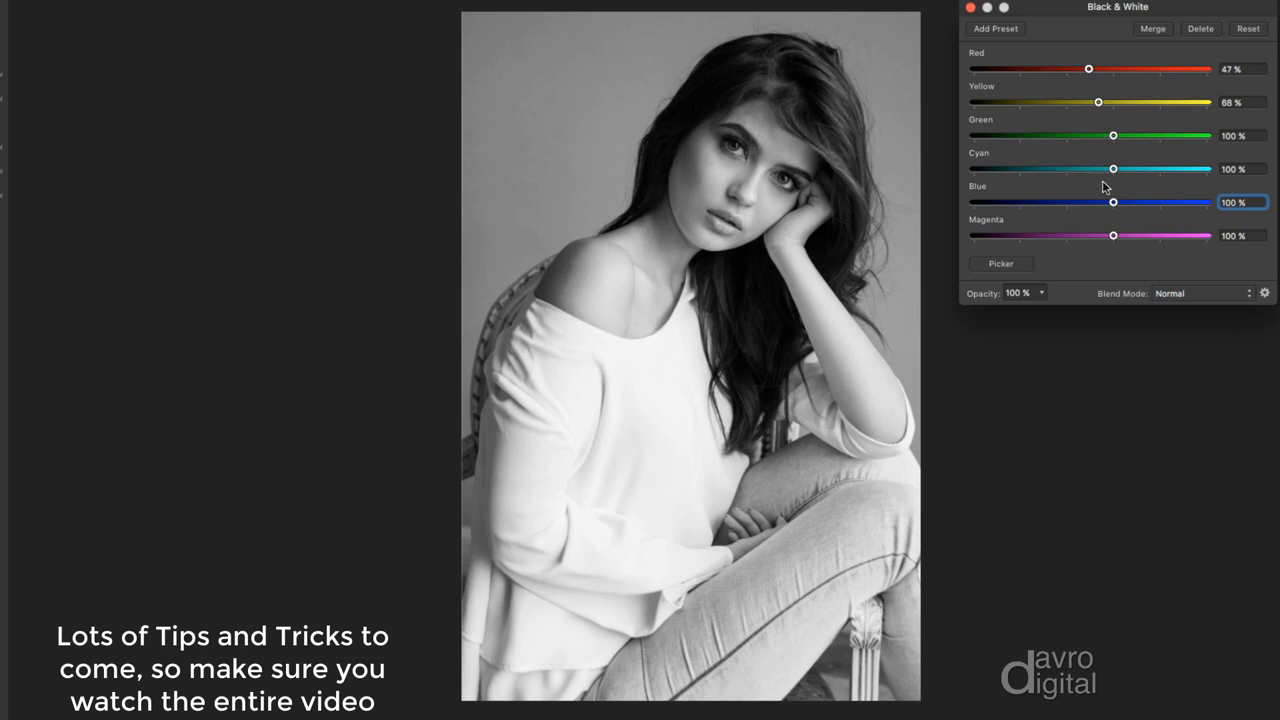
{"action": "mouse_move", "coordinate": [1100, 238]}
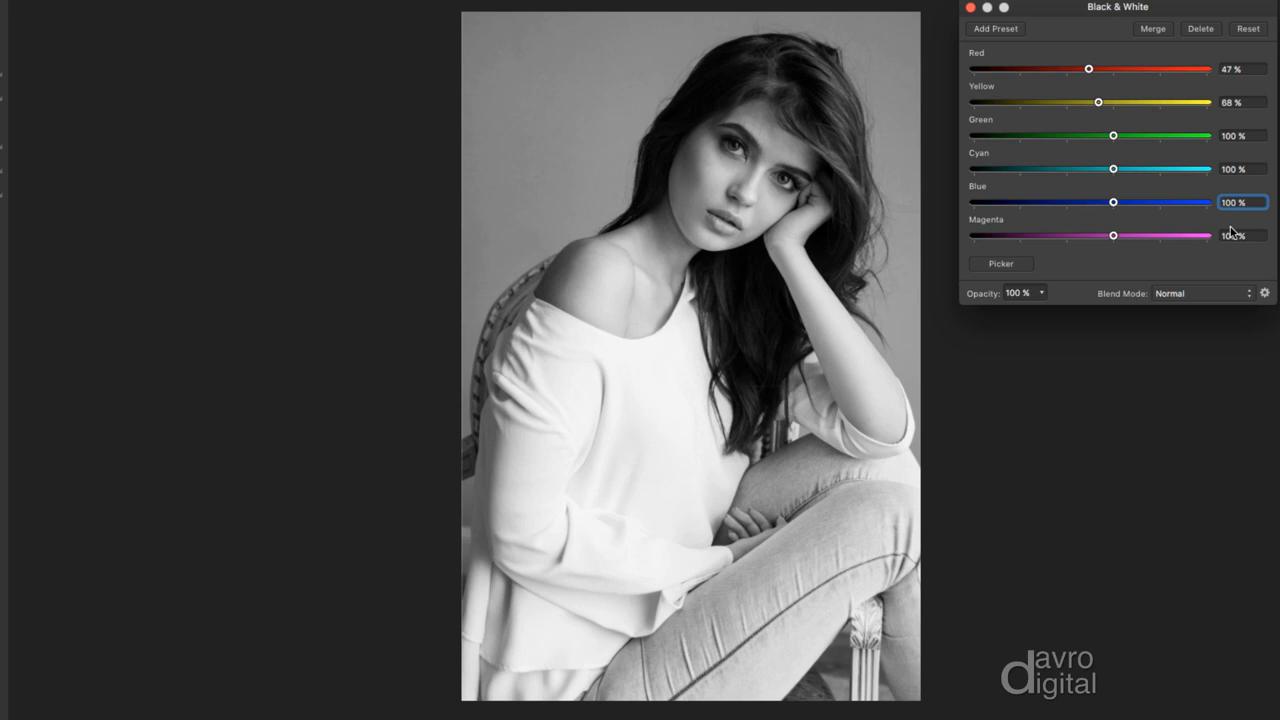
{"action": "mouse_move", "coordinate": [1210, 80]}
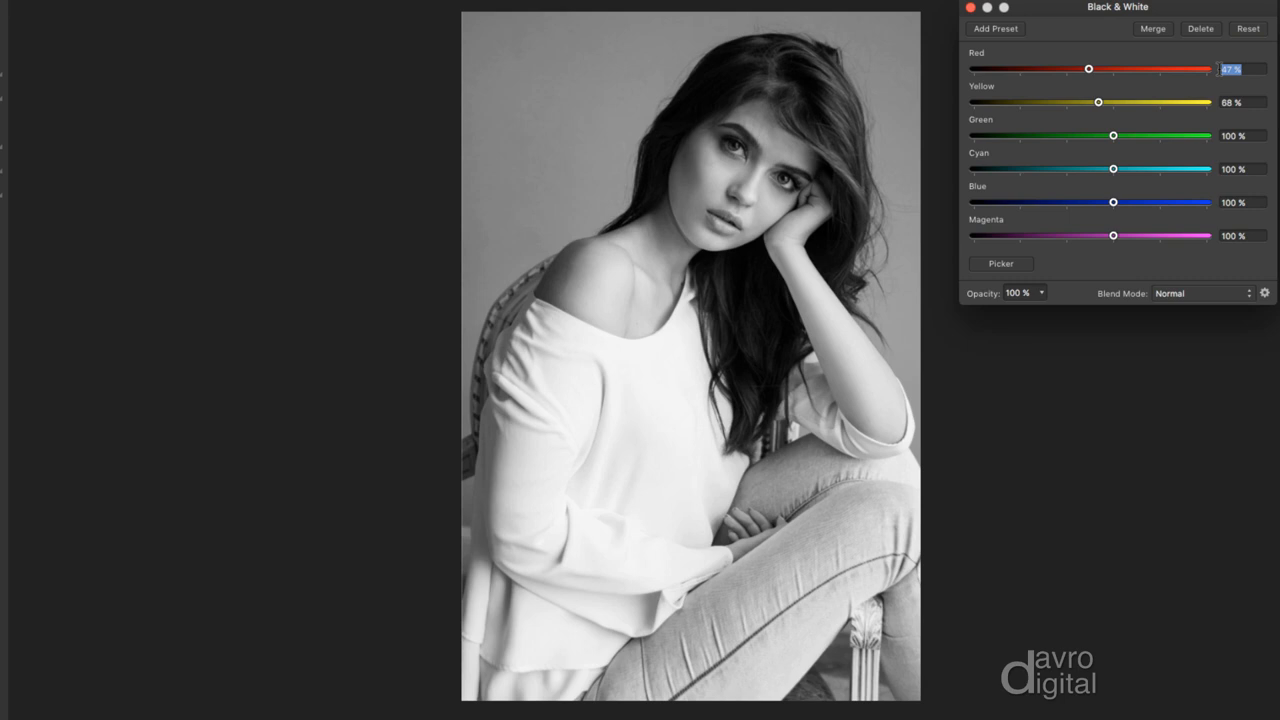
Type channel values Red 40, Yellow 80, Green 40, Cyan 80 and Blue 20
{"action": "type", "text": "40"}
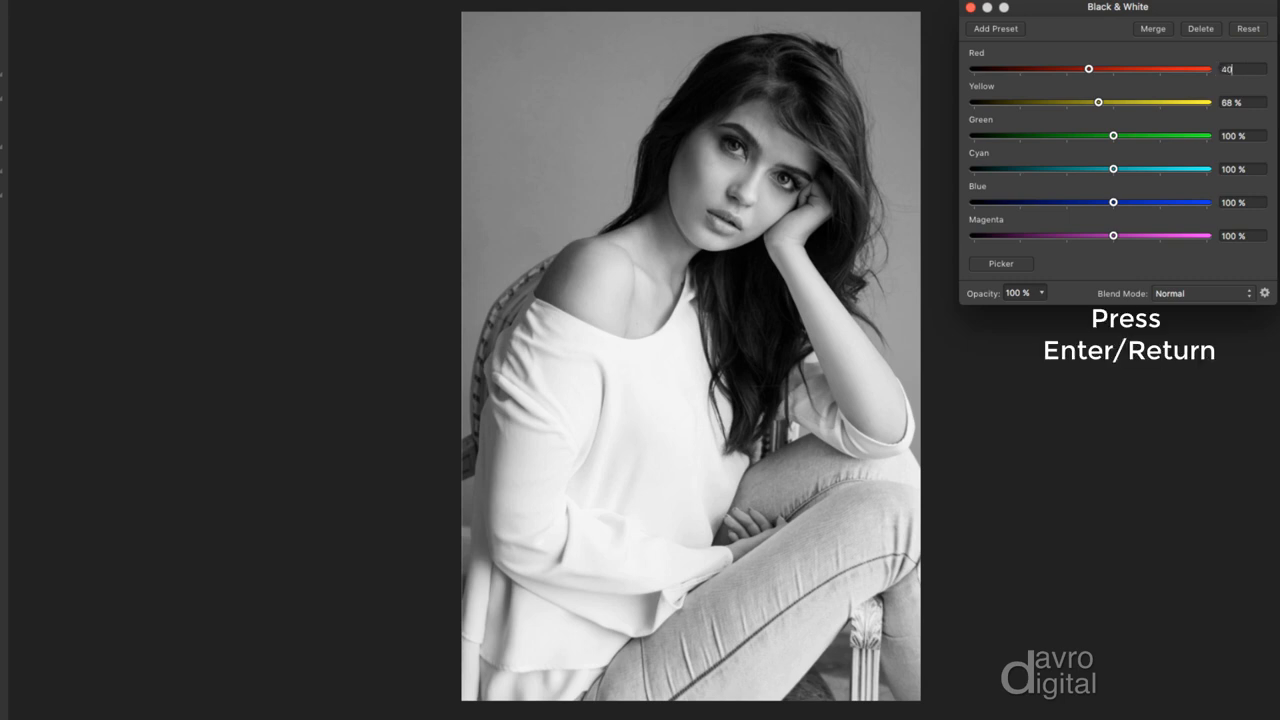
{"action": "key", "text": "return"}
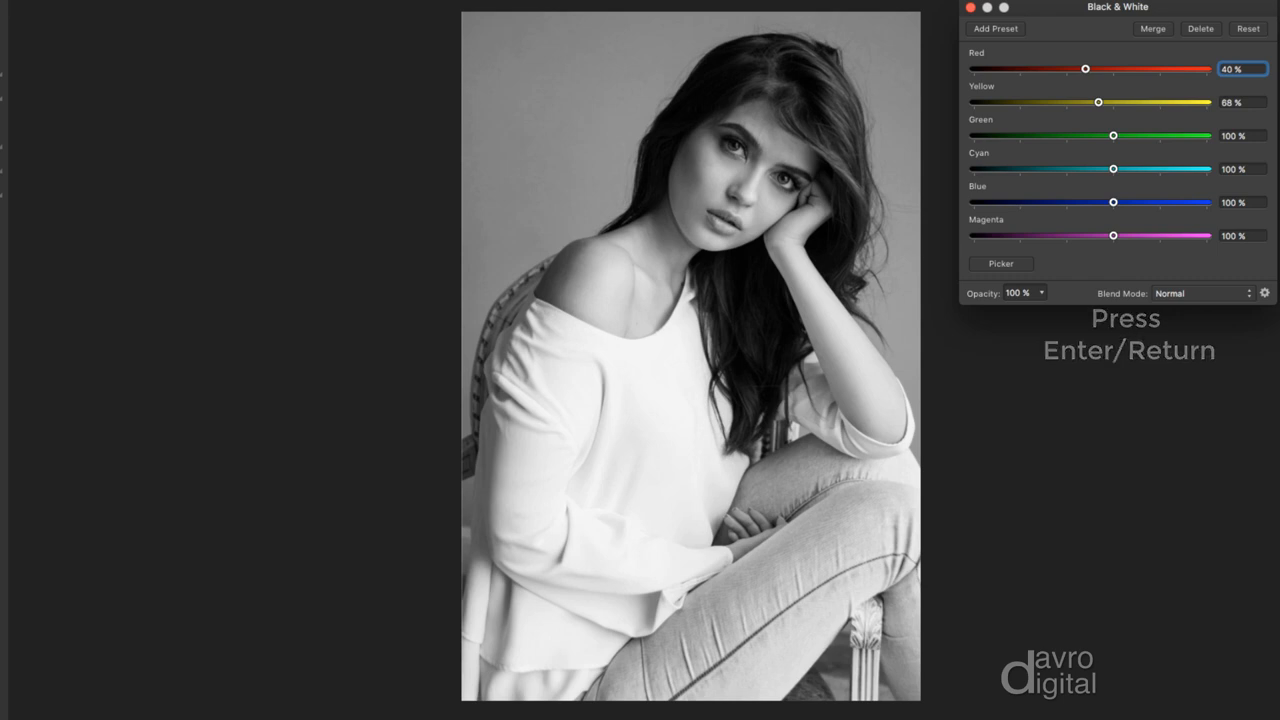
{"action": "type", "text": "40"}
{"action": "key", "text": "Return"}
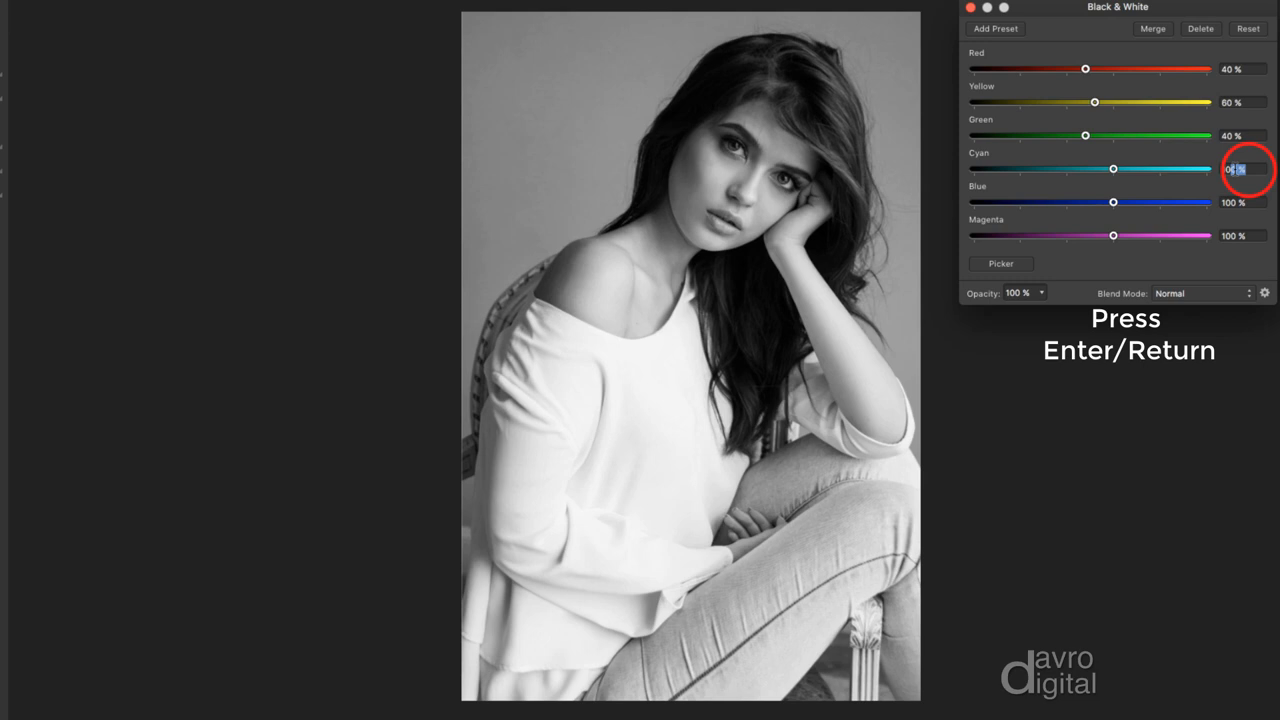
{"action": "key", "text": "Return"}
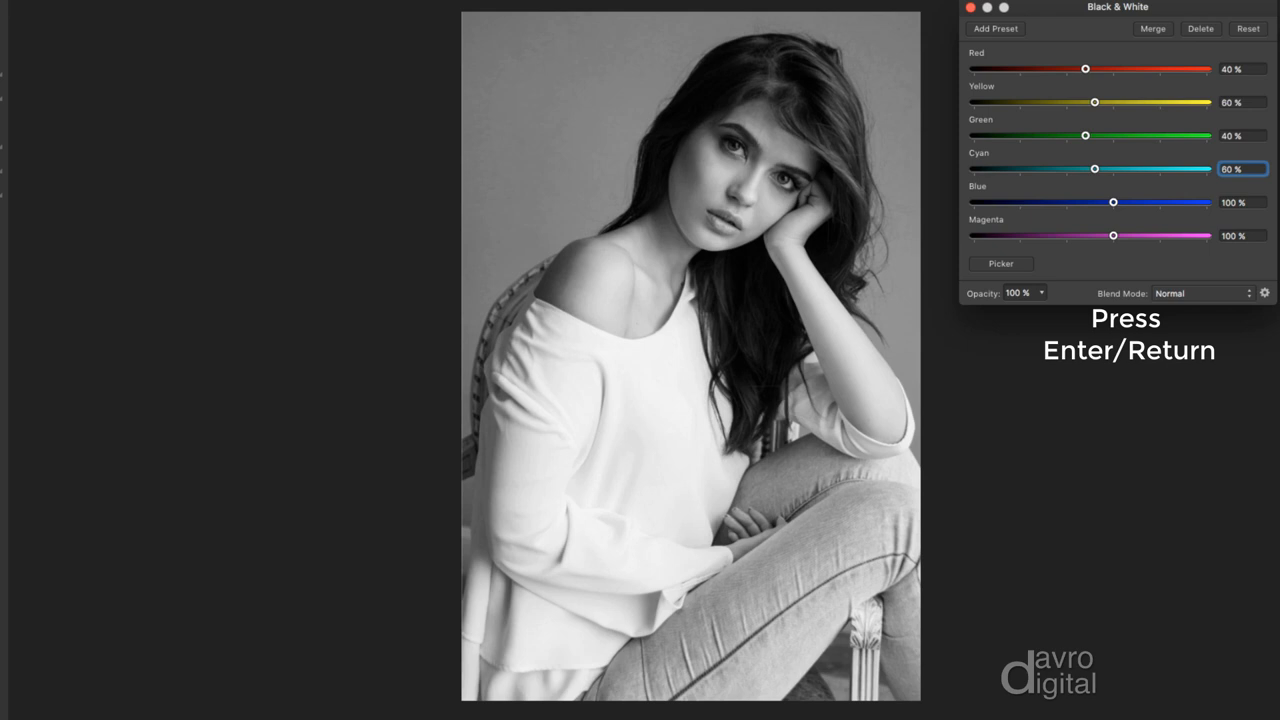
{"action": "type", "text": "20"}
{"action": "key", "text": "Return"}
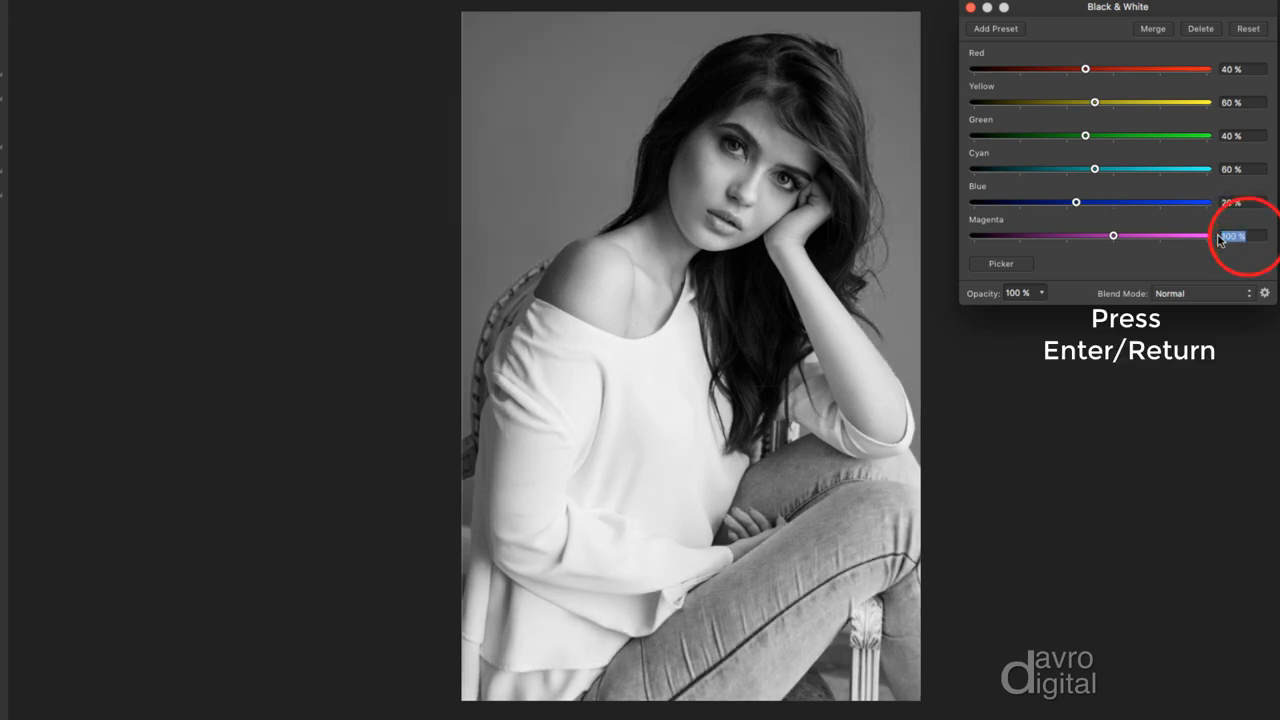
{"action": "key", "text": "Return"}
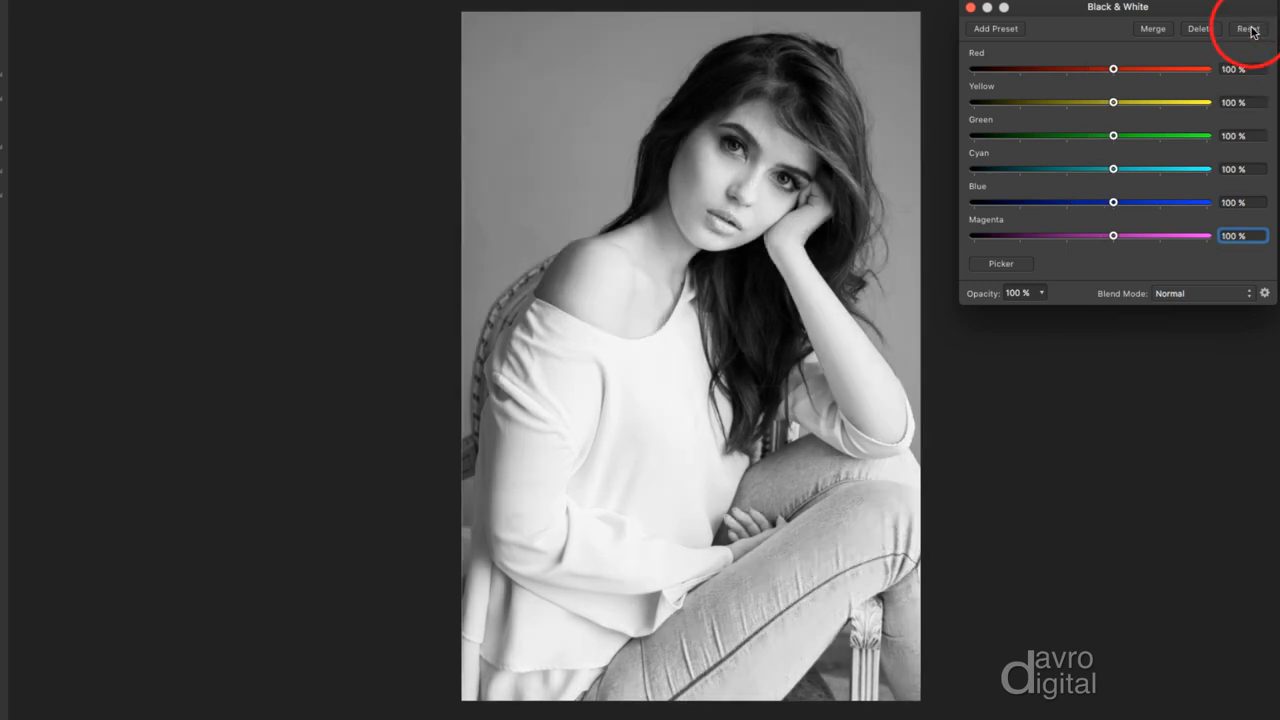
Save the current Black & White channel settings as a preset named 'B/W'
{"action": "left_click", "coordinate": [1247, 28]}
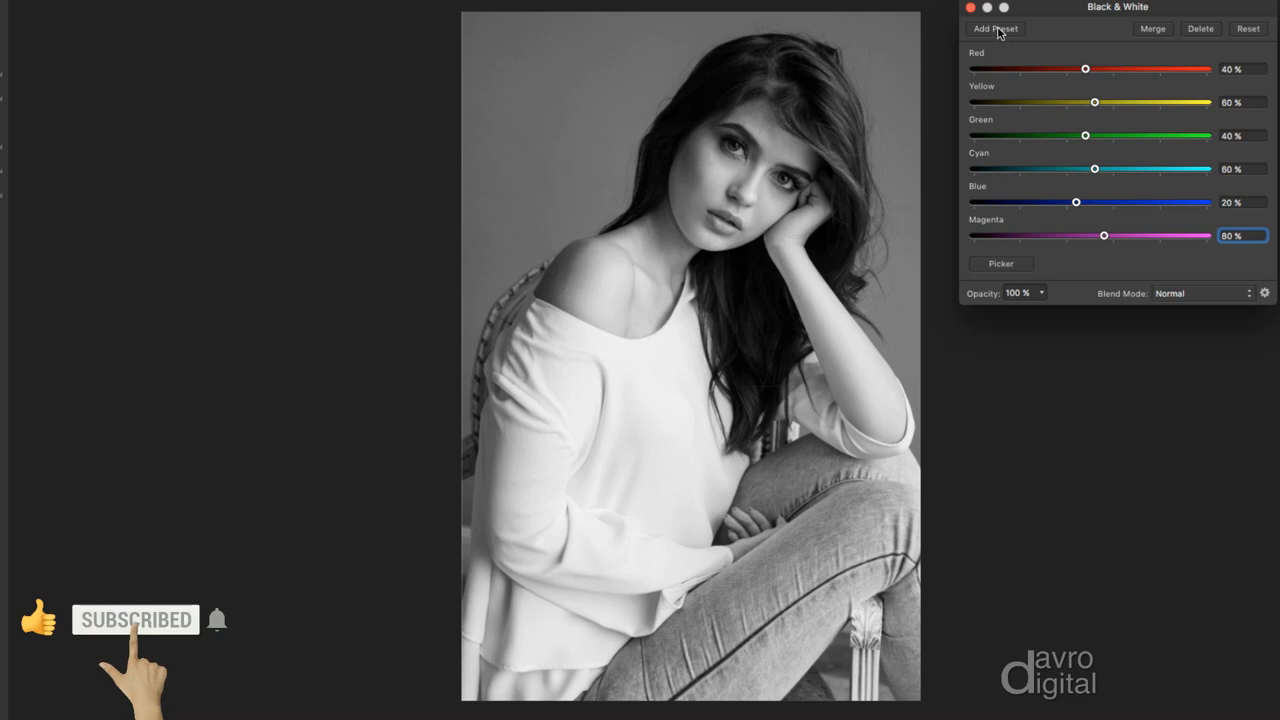
{"action": "left_click", "coordinate": [994, 28]}
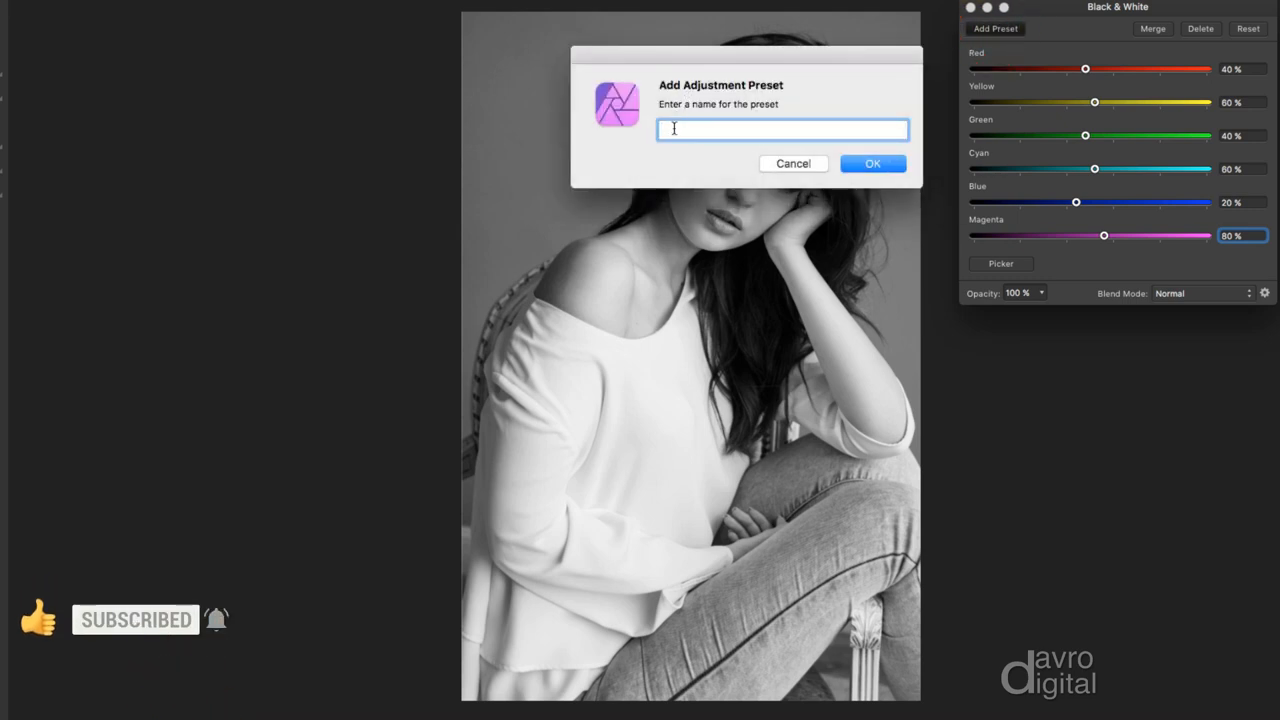
{"action": "type", "text": "B/"}
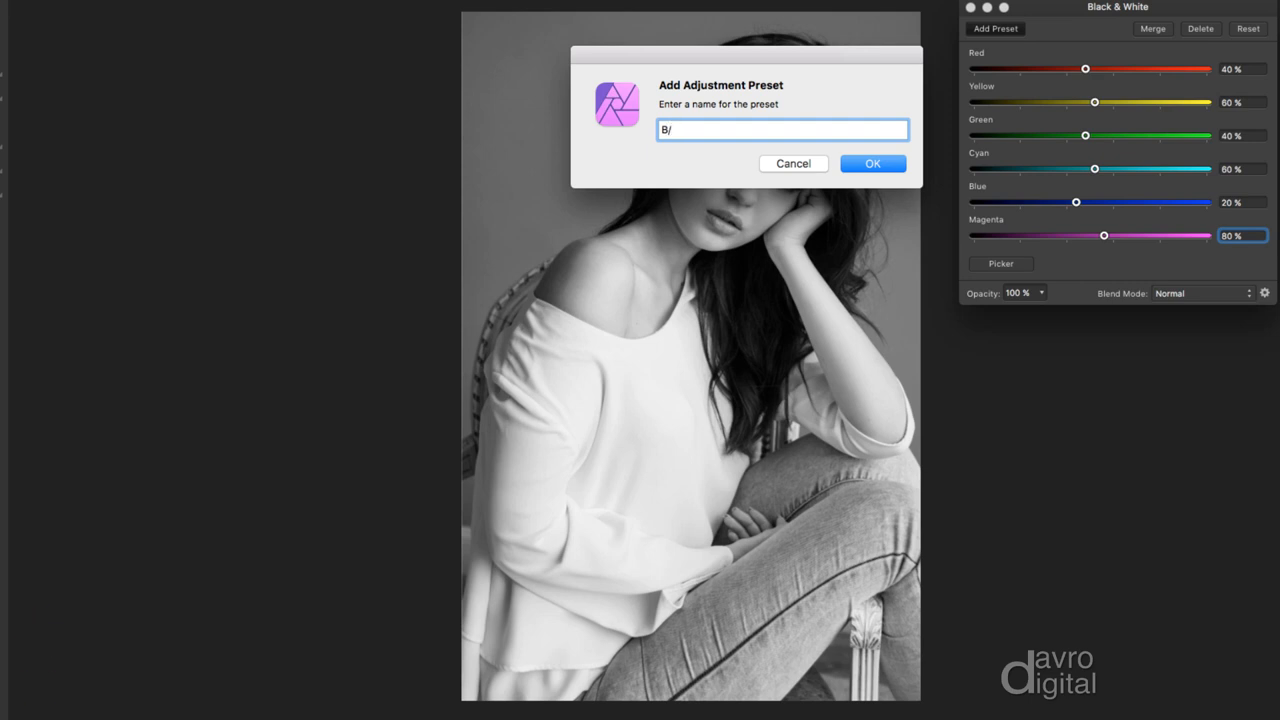
{"action": "type", "text": "W"}
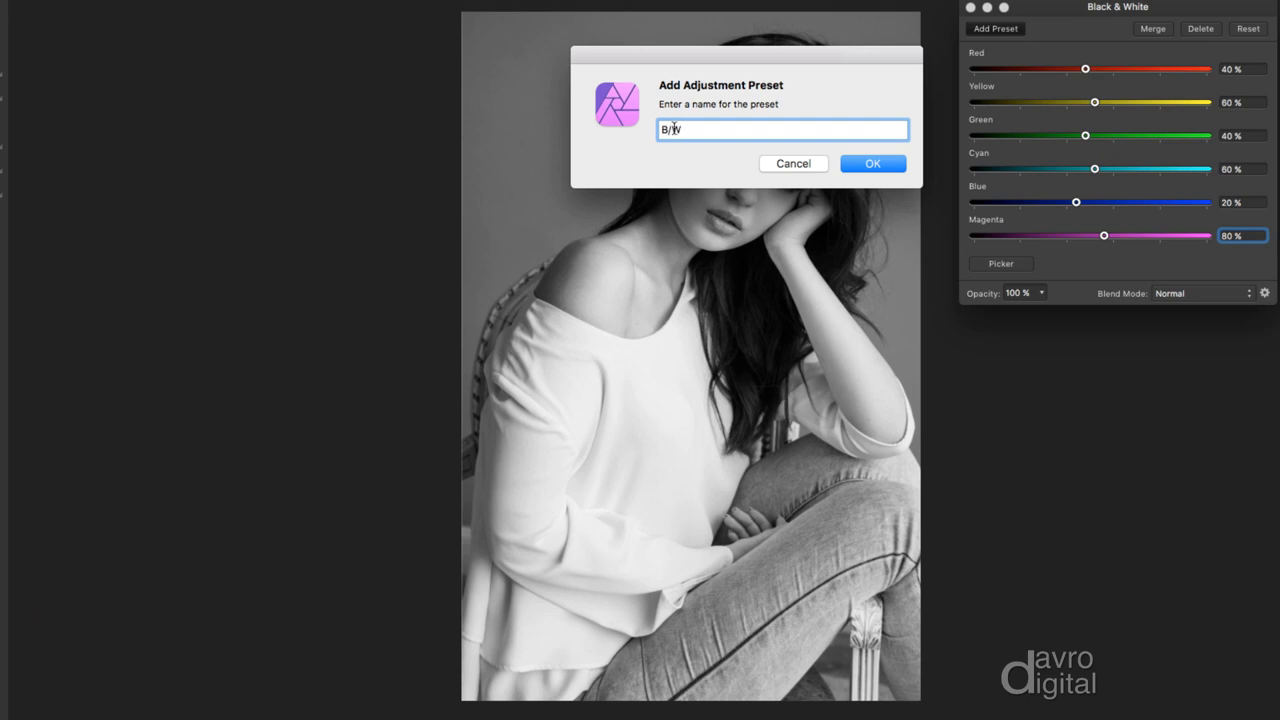
{"action": "left_click", "coordinate": [871, 163]}
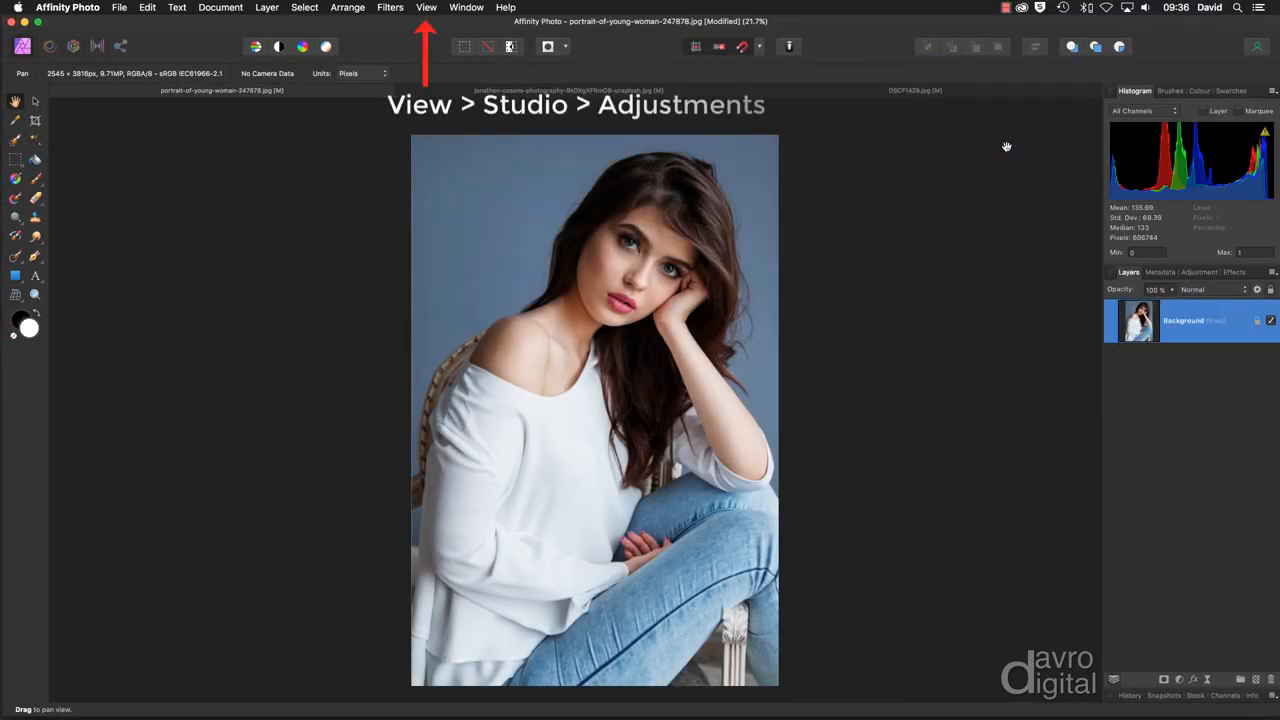
Apply the saved B/W Black & White preset from the Adjustments list to the portrait
{"action": "left_click", "coordinate": [1199, 272]}
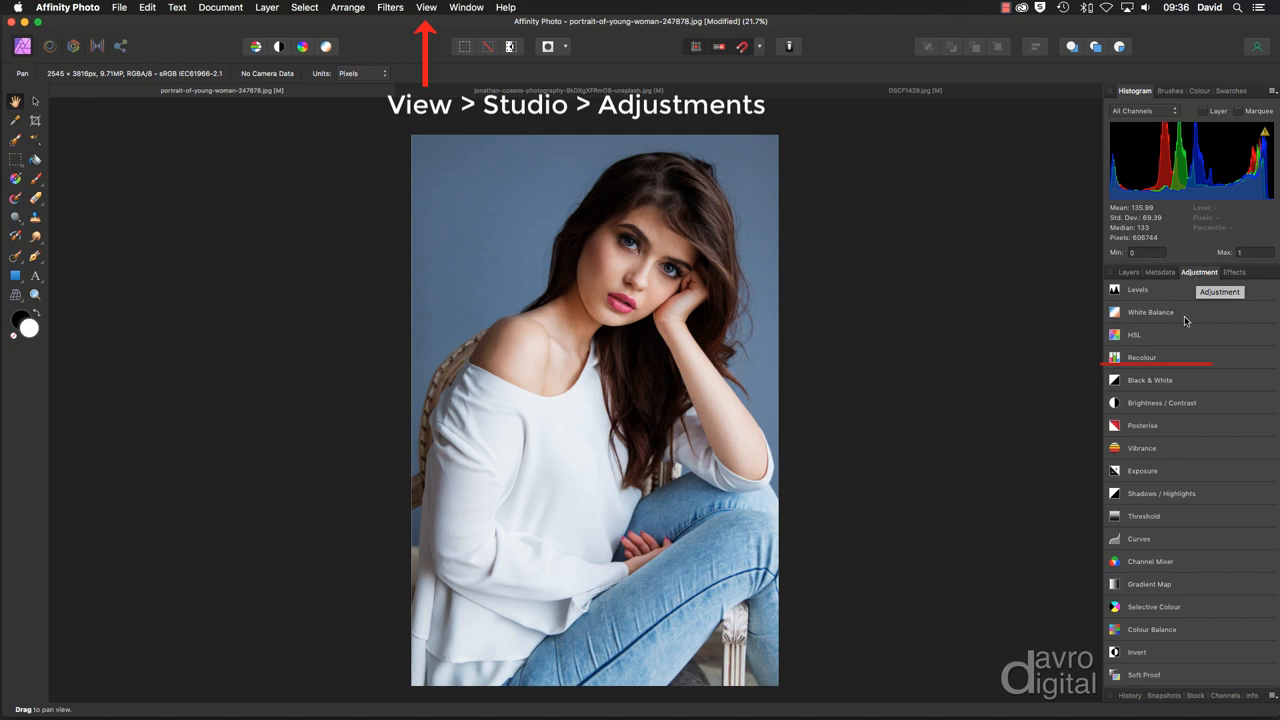
{"action": "left_click", "coordinate": [1150, 380]}
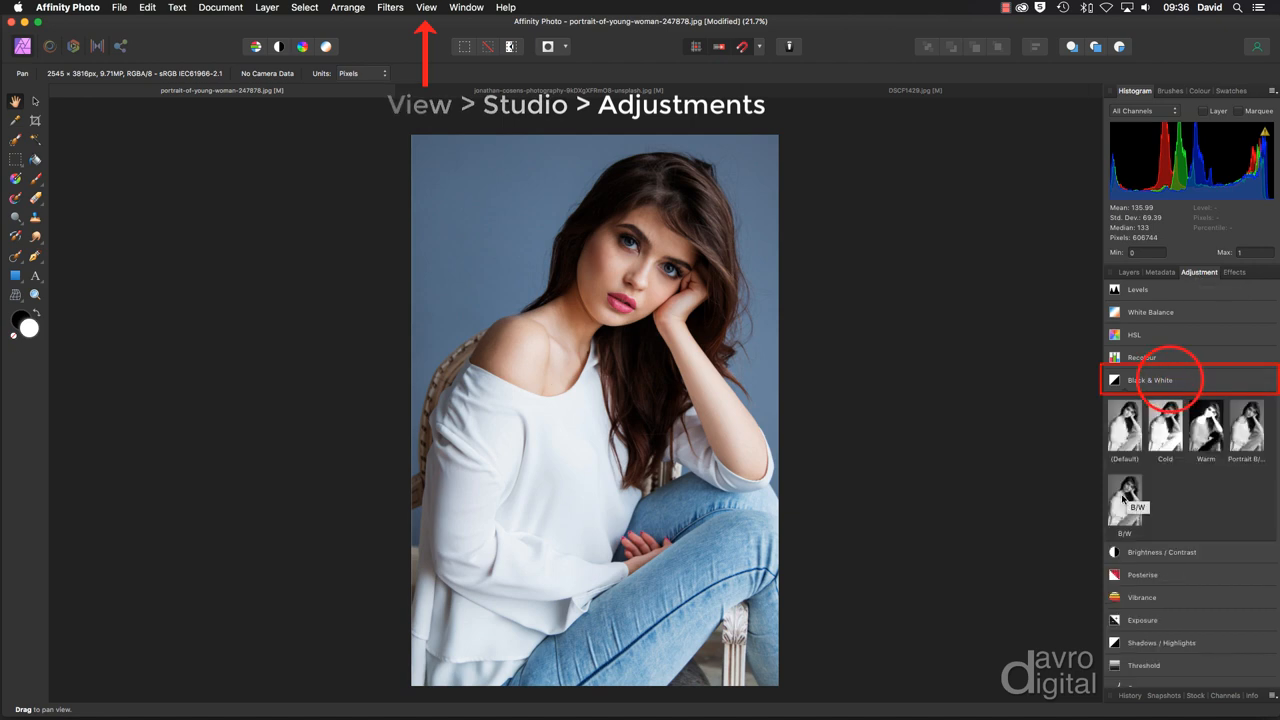
{"action": "left_click", "coordinate": [1124, 497]}
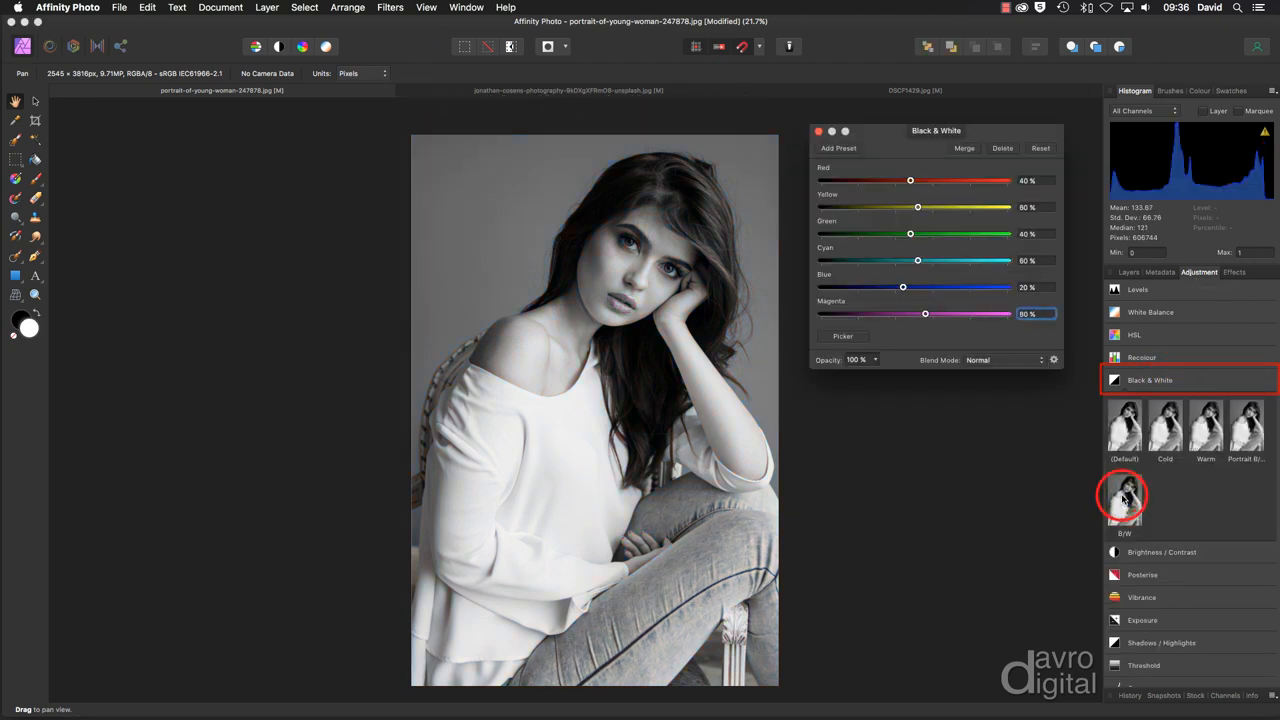
{"action": "left_click", "coordinate": [1128, 272]}
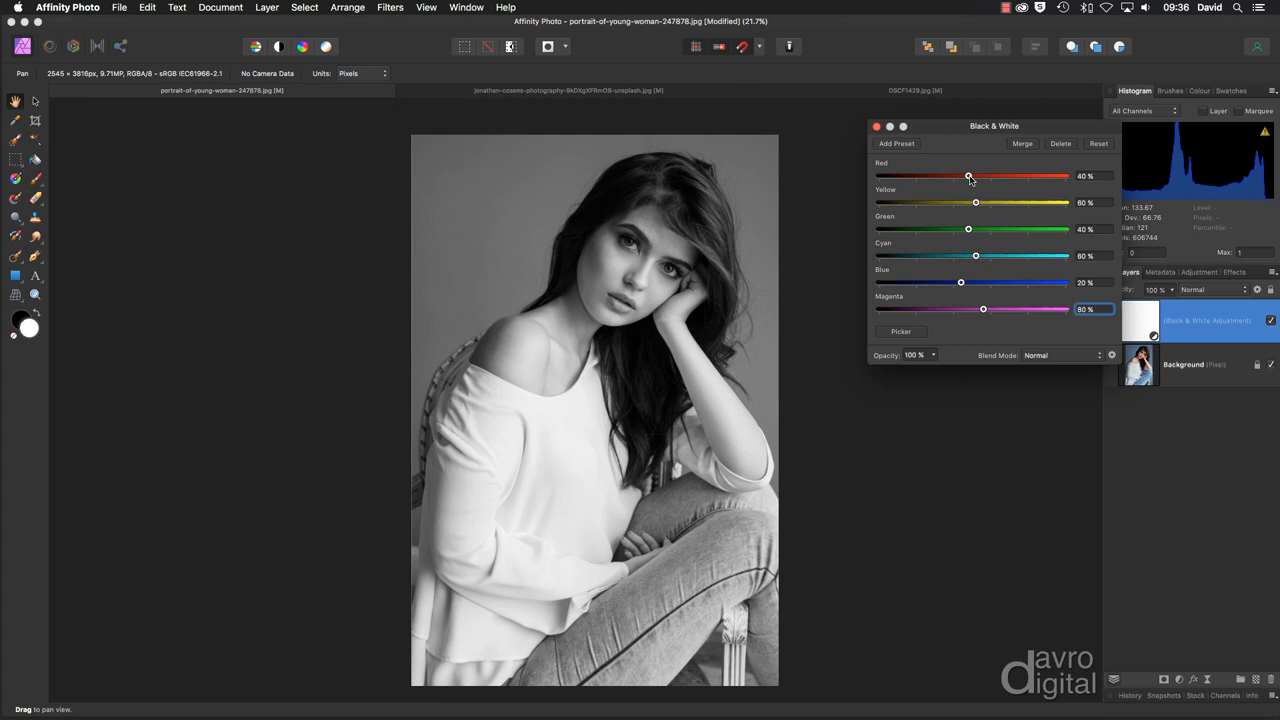
Tune the preset layer to Red 36%, Blue -17% and Magenta -13%
{"action": "left_click_drag", "start_coordinate": [969, 176], "coordinate": [966, 176]}
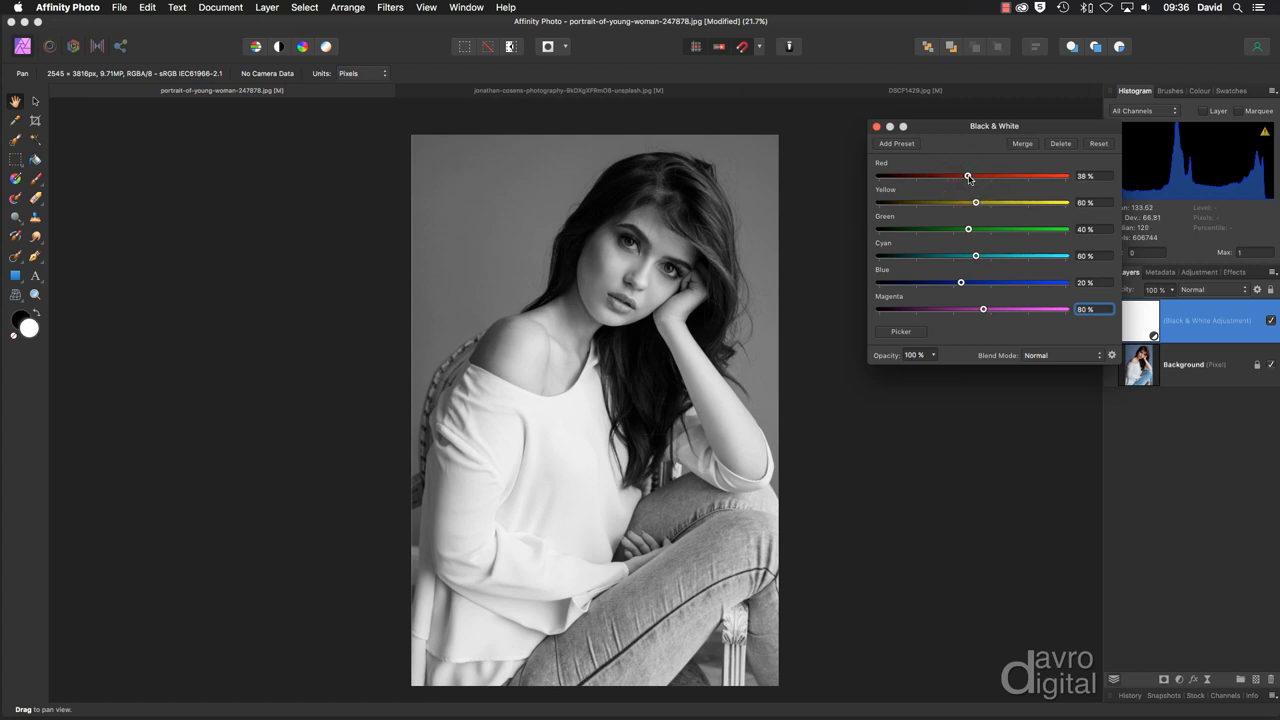
{"action": "left_click_drag", "start_coordinate": [968, 176], "coordinate": [965, 176]}
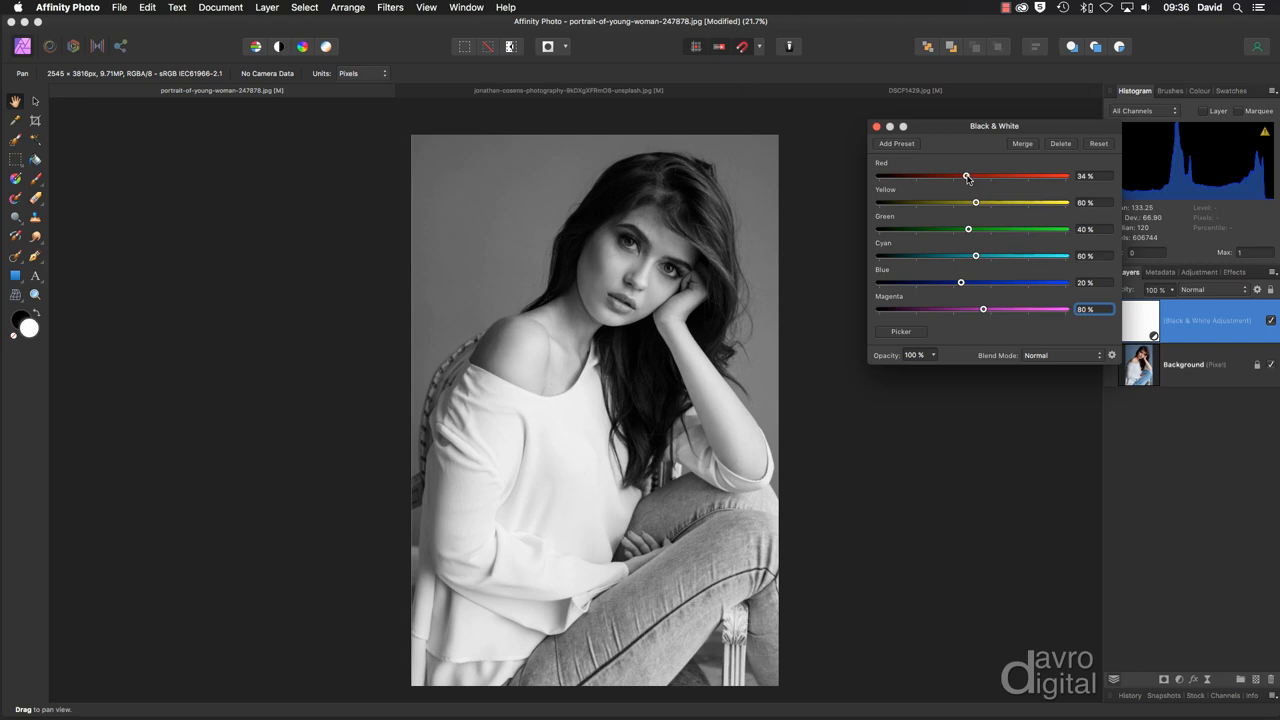
{"action": "left_click_drag", "start_coordinate": [965, 176], "coordinate": [968, 176]}
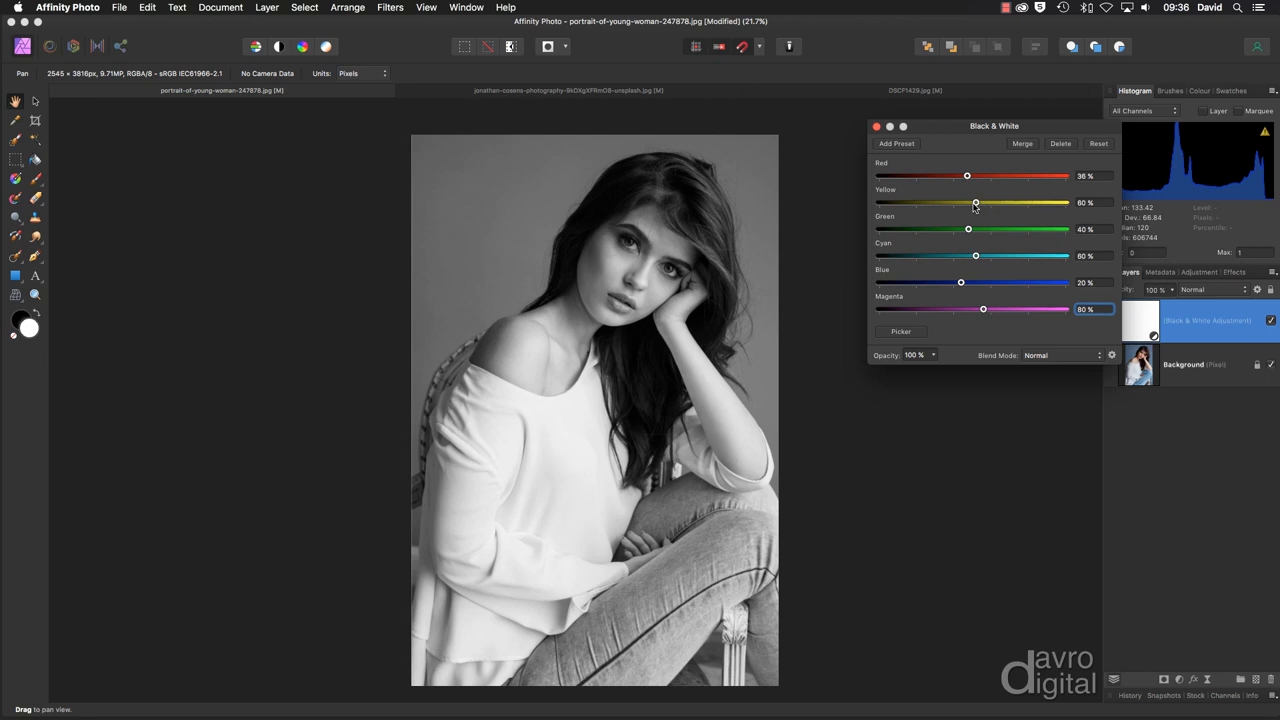
{"action": "mouse_move", "coordinate": [975, 262]}
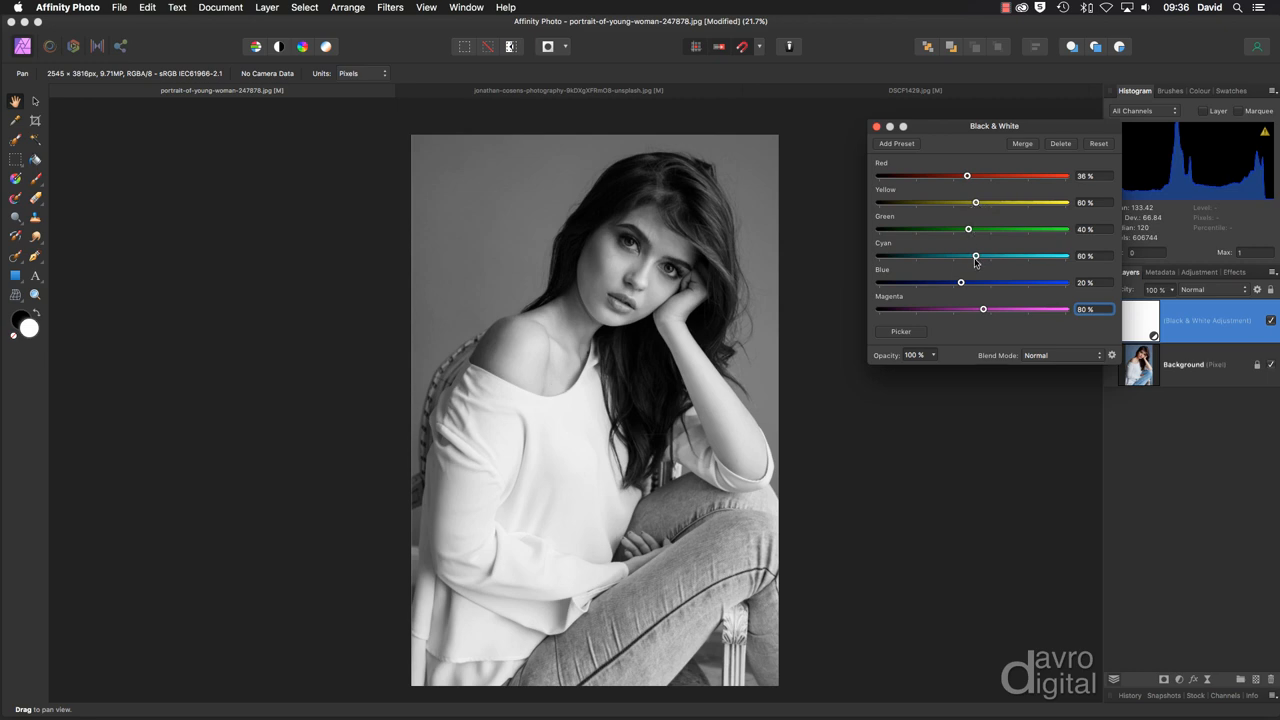
{"action": "left_click_drag", "start_coordinate": [961, 282], "coordinate": [953, 282]}
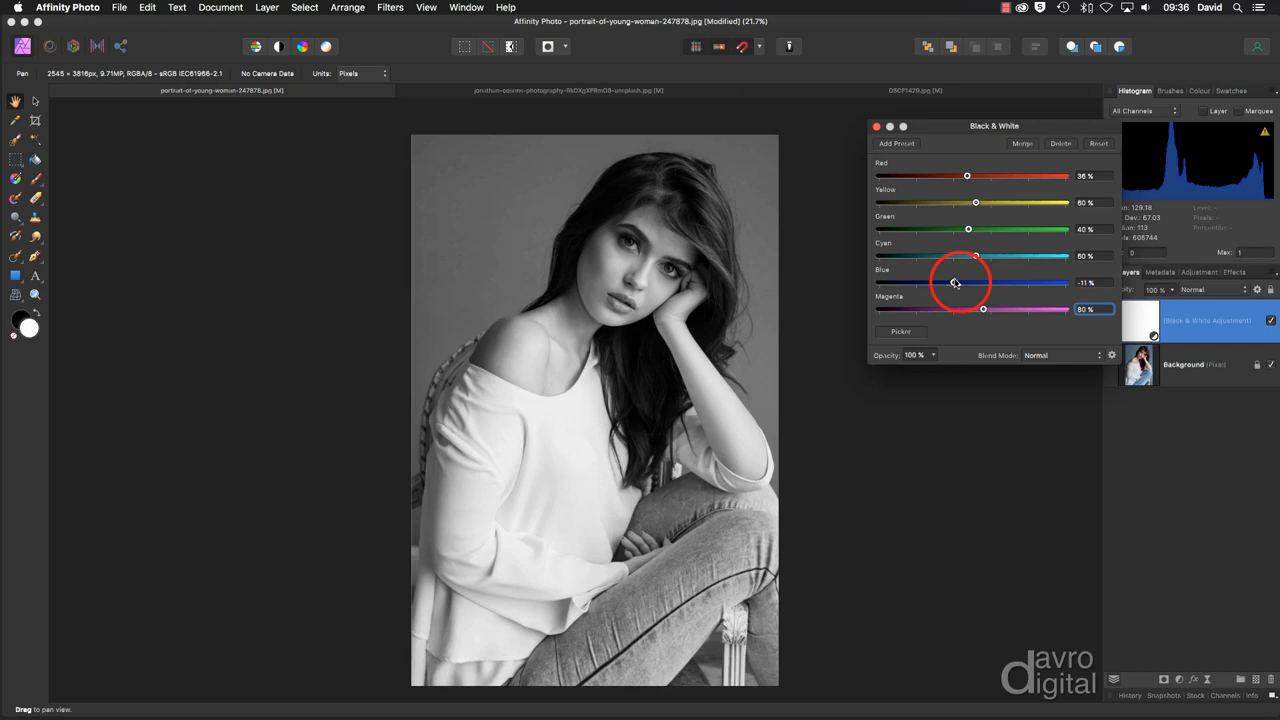
{"action": "left_click_drag", "start_coordinate": [953, 282], "coordinate": [946, 282]}
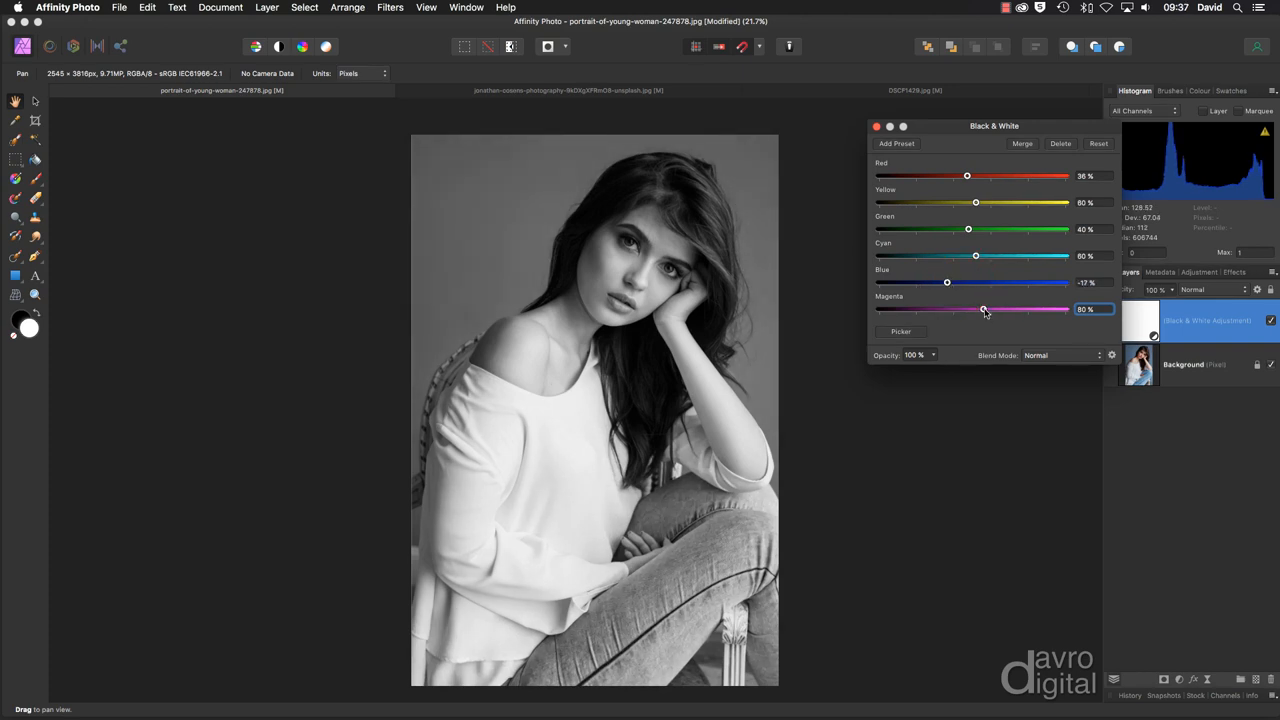
{"action": "left_click_drag", "start_coordinate": [984, 309], "coordinate": [975, 309]}
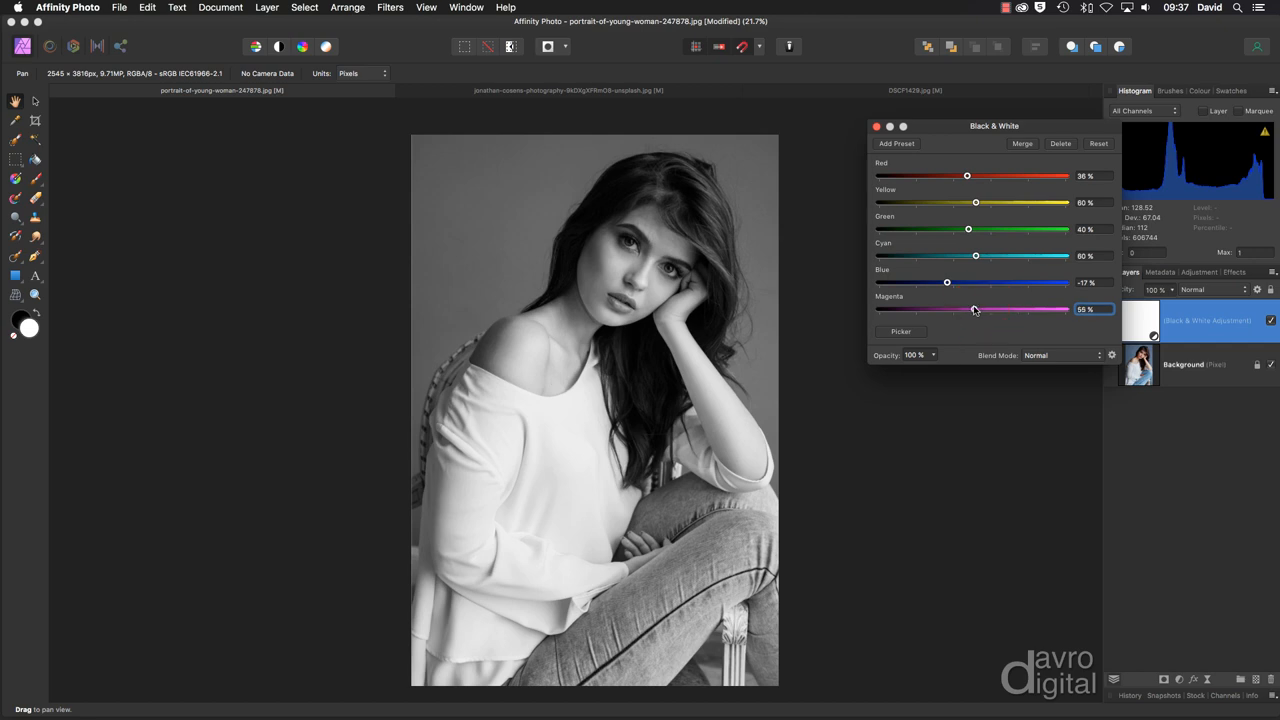
{"action": "left_click_drag", "start_coordinate": [975, 308], "coordinate": [948, 308]}
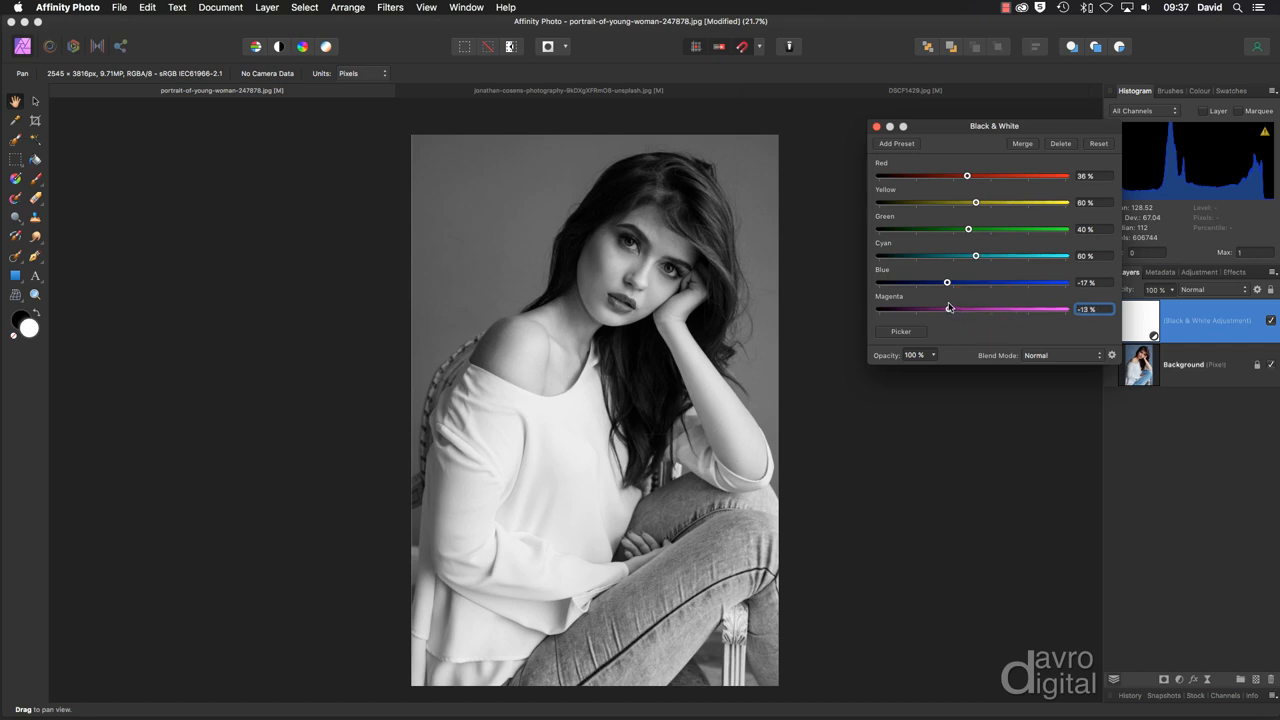
{"action": "left_click_drag", "start_coordinate": [948, 309], "coordinate": [975, 309]}
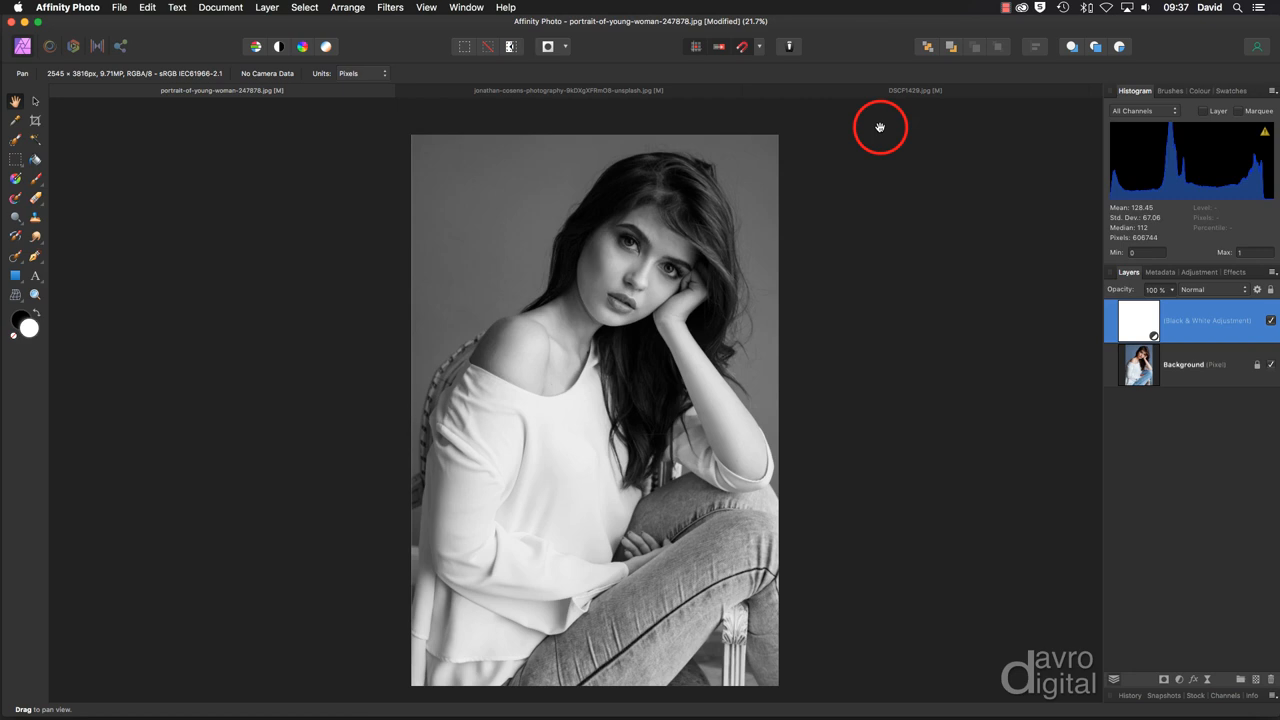
{"action": "mouse_move", "coordinate": [570, 90]}
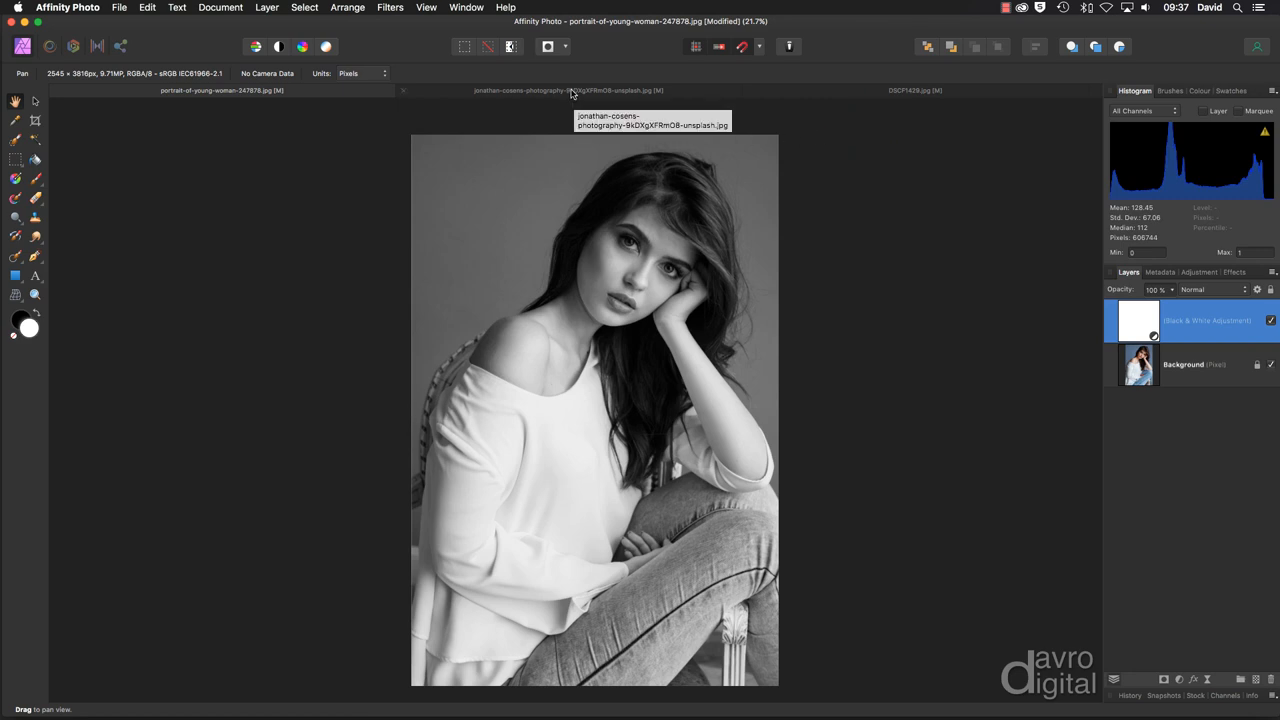
Switch to the older man's portrait, apply the B/W preset, and close its settings
{"action": "left_click", "coordinate": [567, 90]}
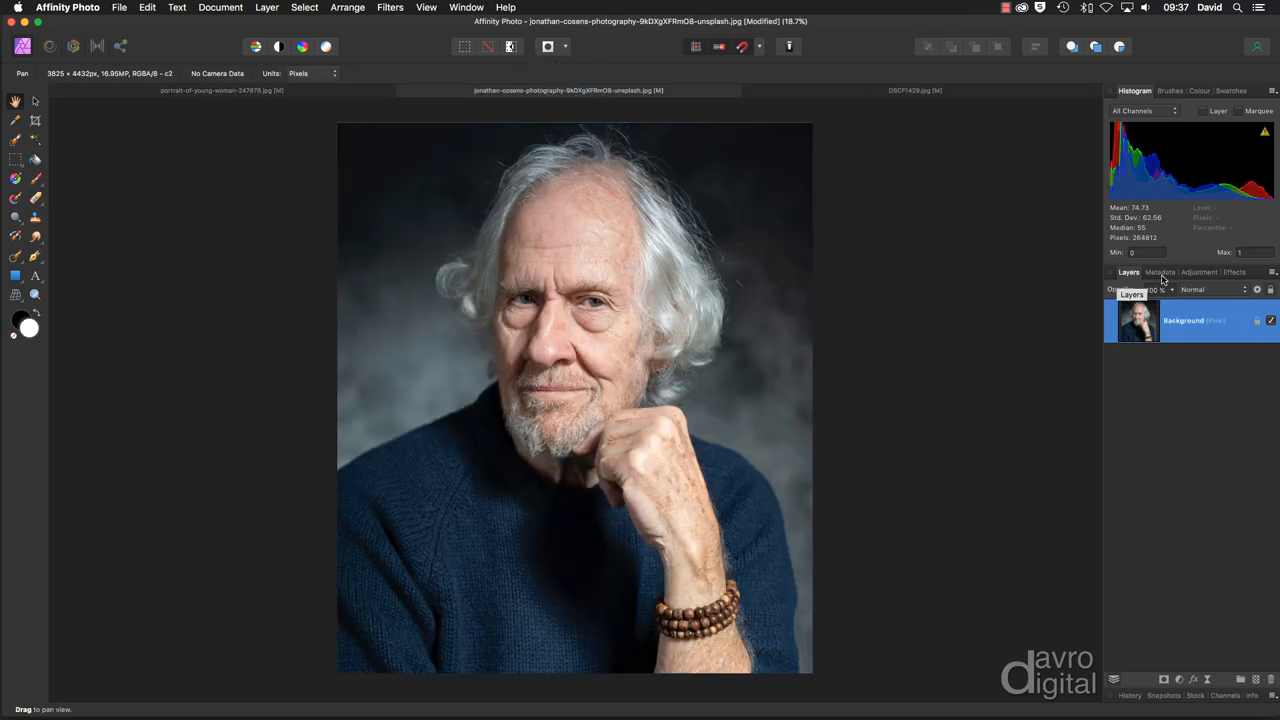
{"action": "left_click", "coordinate": [1199, 272]}
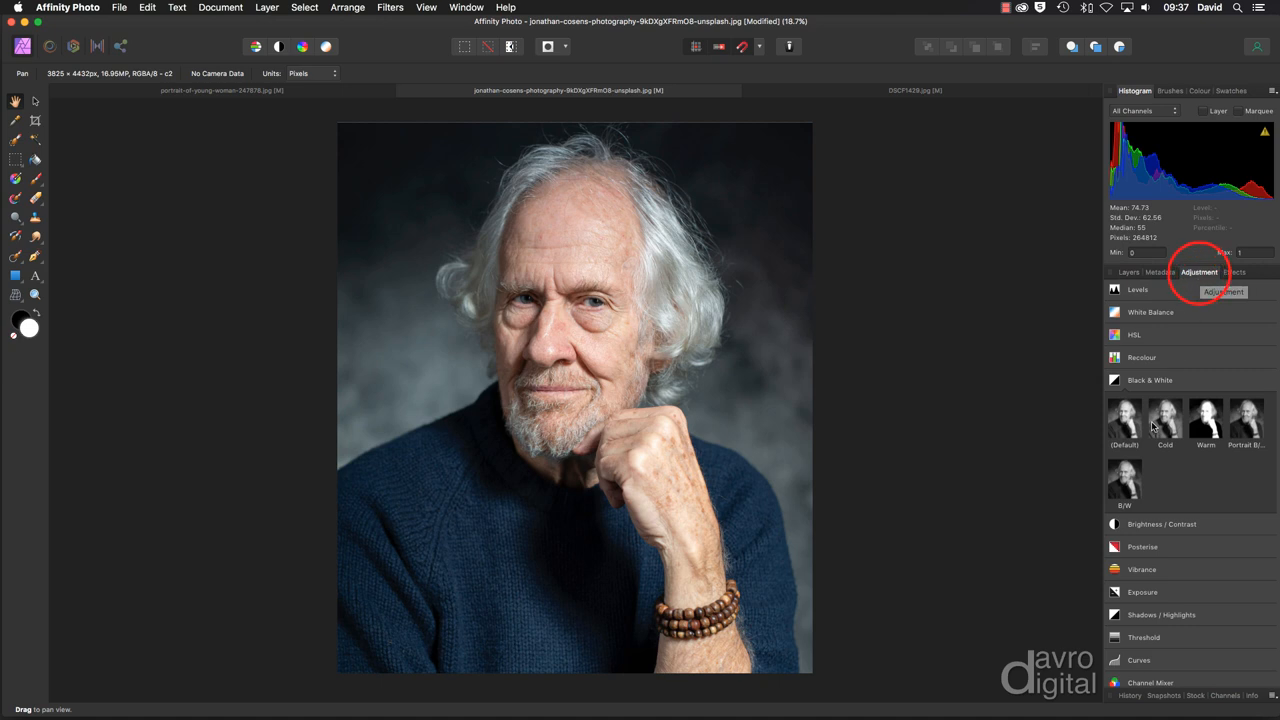
{"action": "left_click", "coordinate": [1124, 478]}
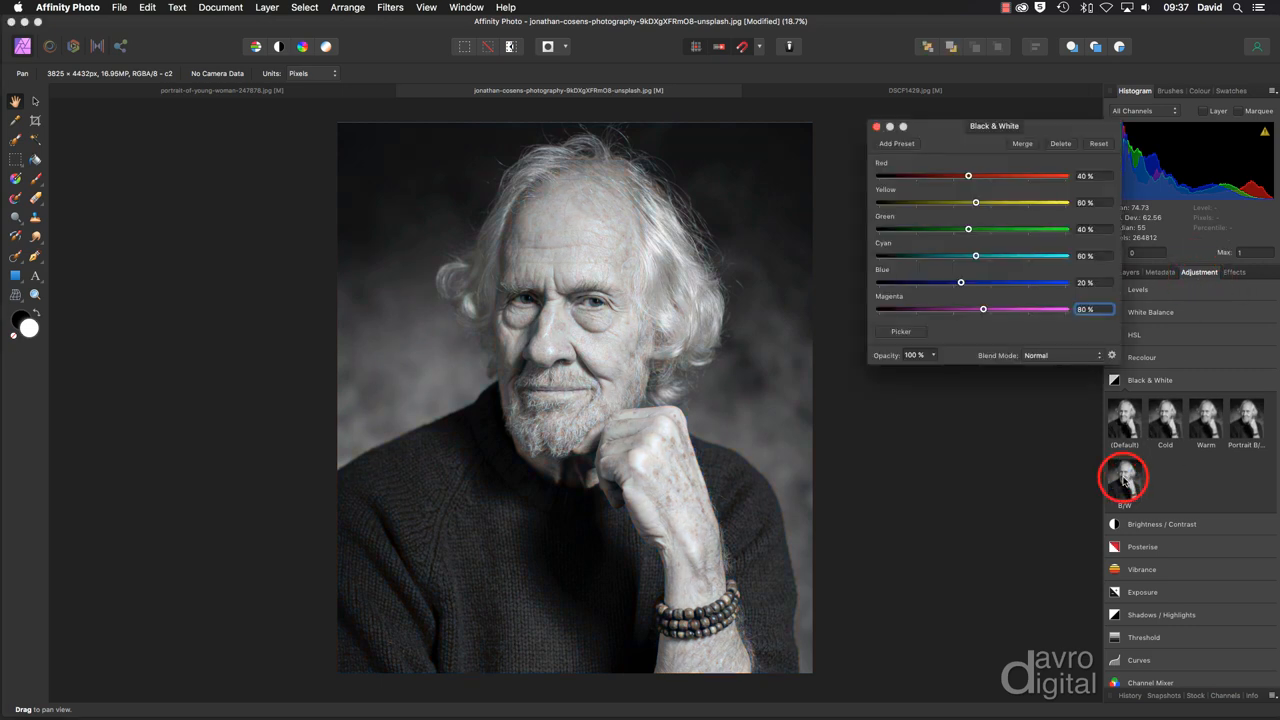
{"action": "left_click", "coordinate": [1123, 477]}
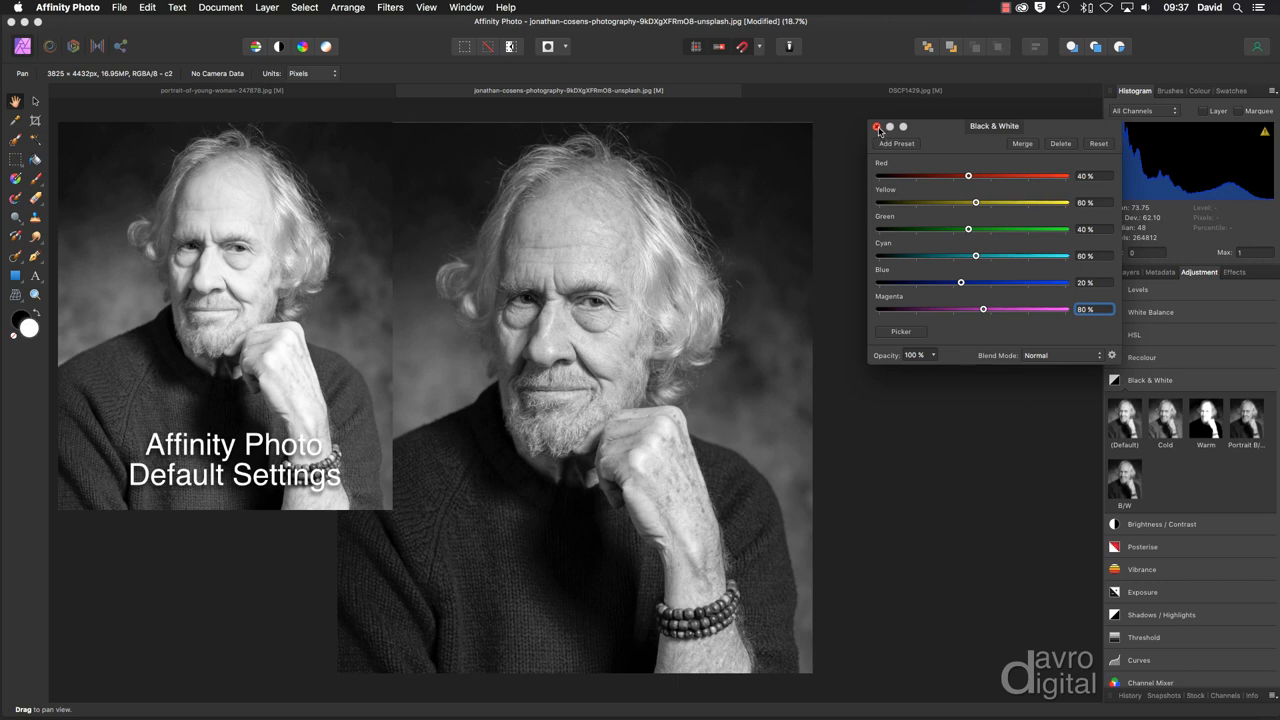
{"action": "left_click", "coordinate": [877, 126]}
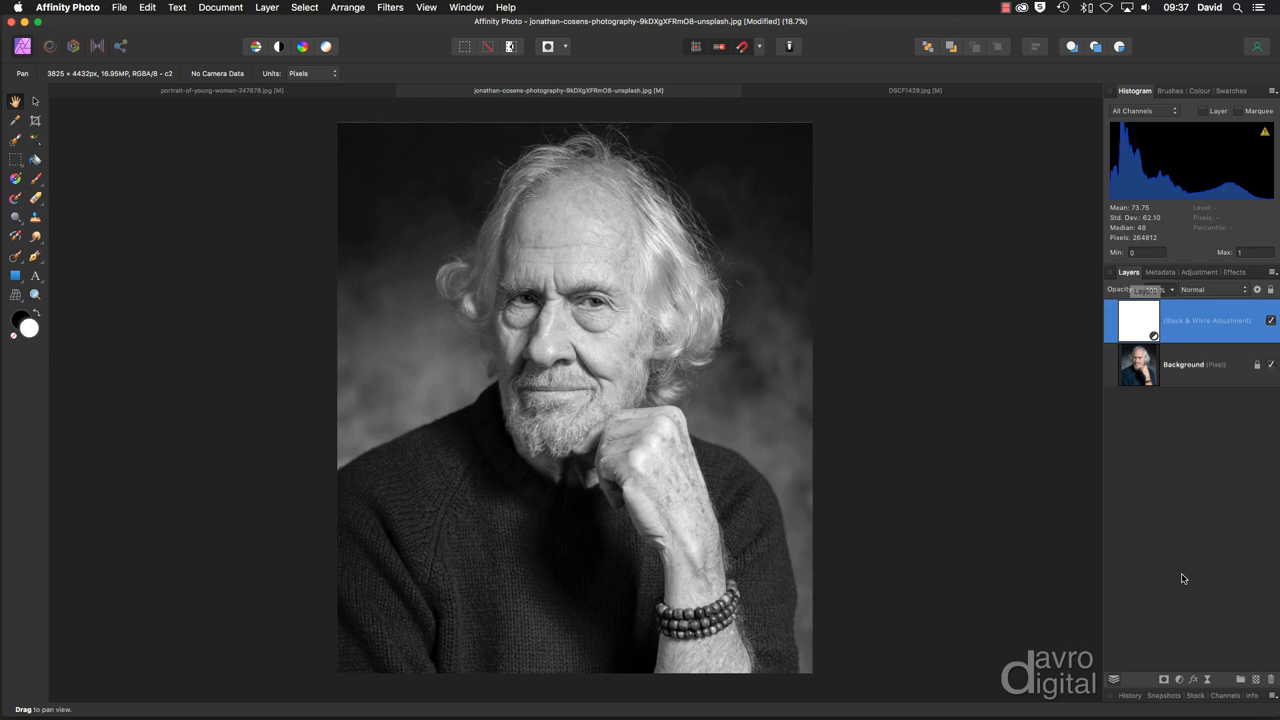
Add a Levels adjustment with white level 96%, Multiply blend and 55% opacity
{"action": "left_click", "coordinate": [1178, 679]}
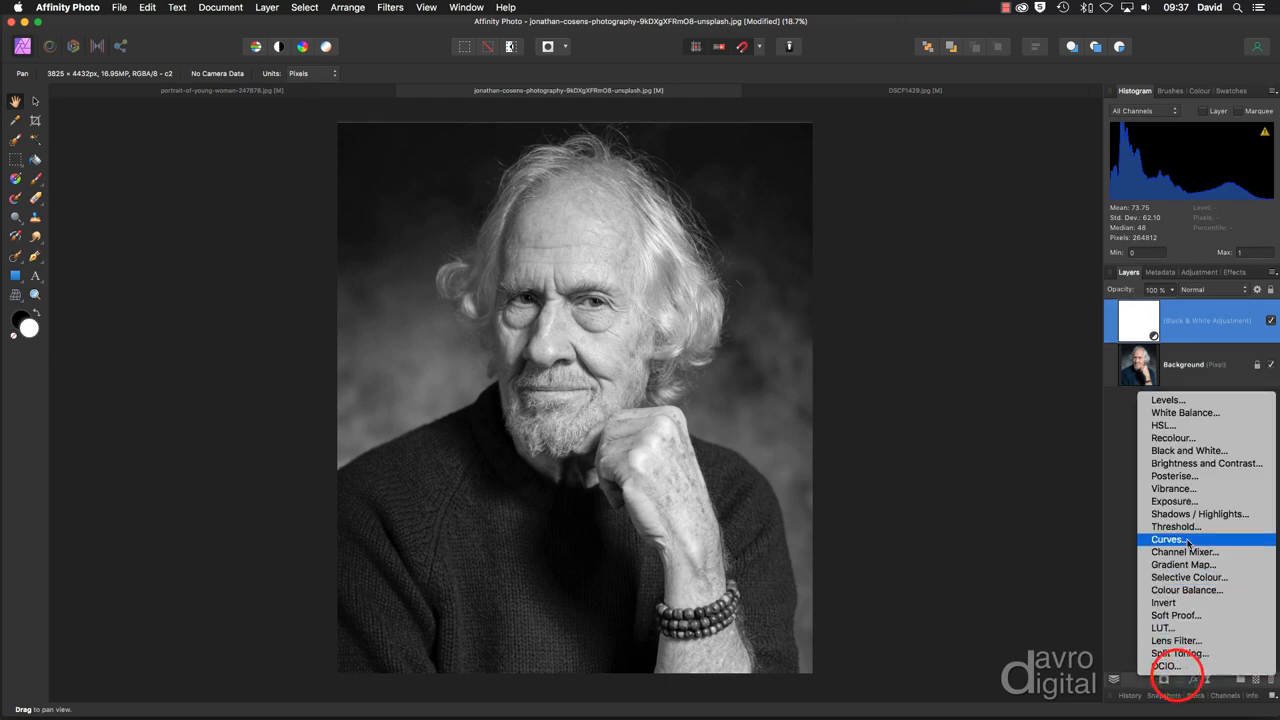
{"action": "left_click", "coordinate": [1167, 399]}
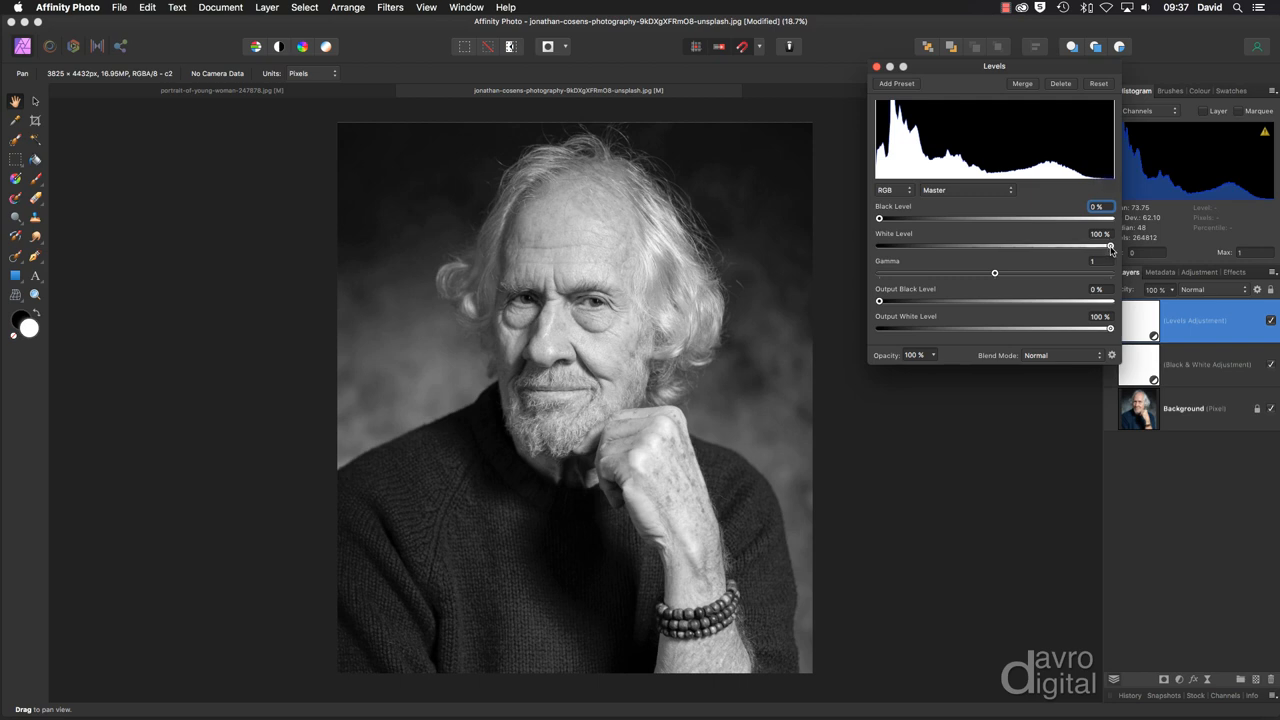
{"action": "left_click_drag", "start_coordinate": [1110, 246], "coordinate": [1104, 246]}
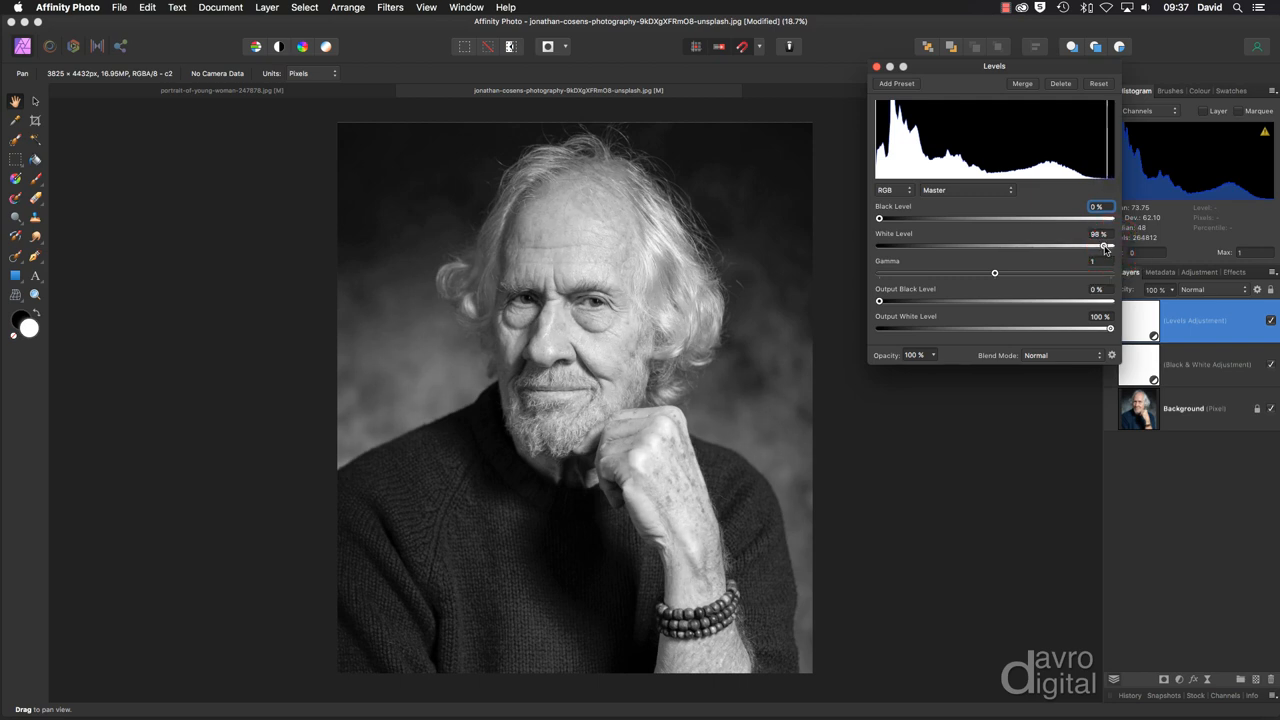
{"action": "left_click_drag", "start_coordinate": [1110, 245], "coordinate": [1103, 245]}
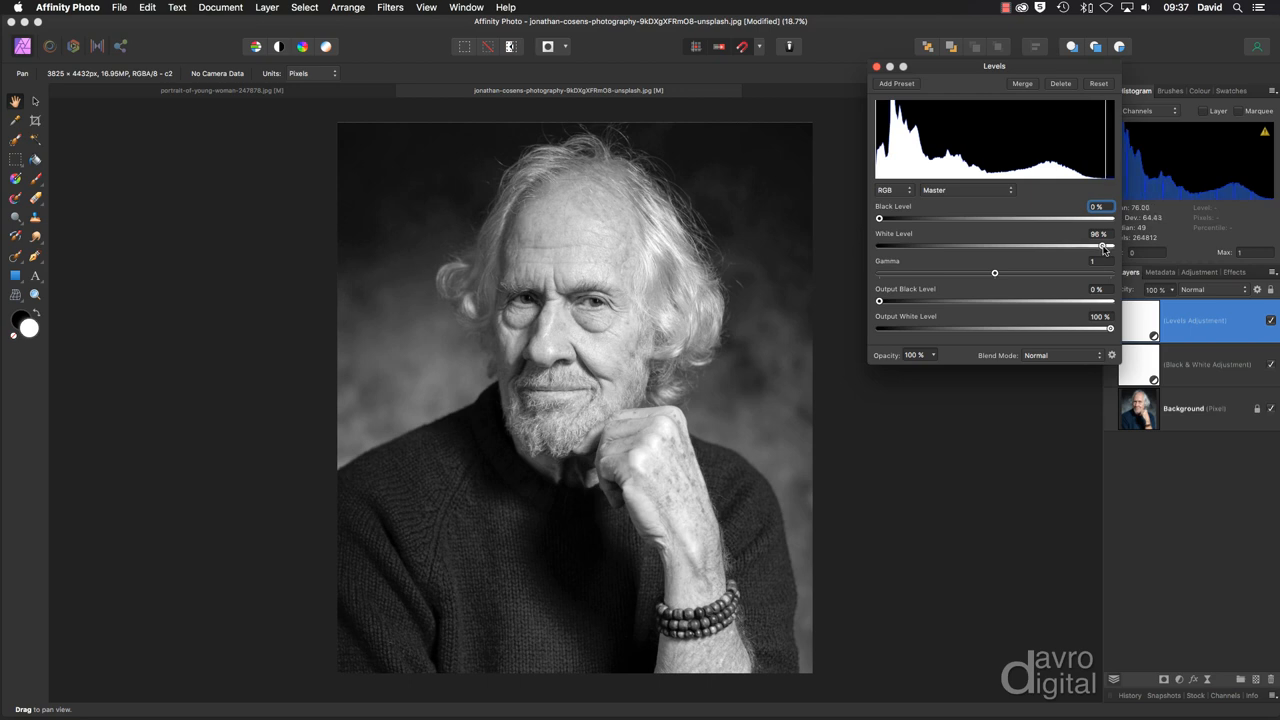
{"action": "mouse_move", "coordinate": [966, 213]}
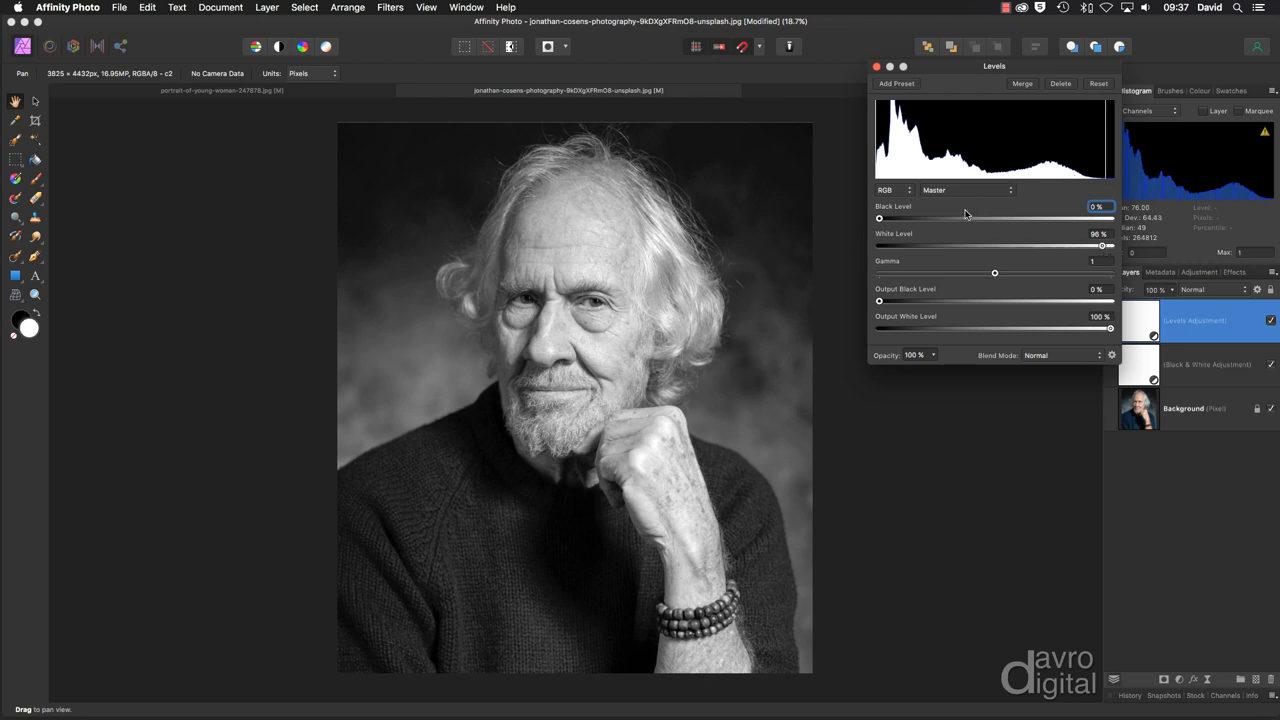
{"action": "left_click", "coordinate": [1070, 355]}
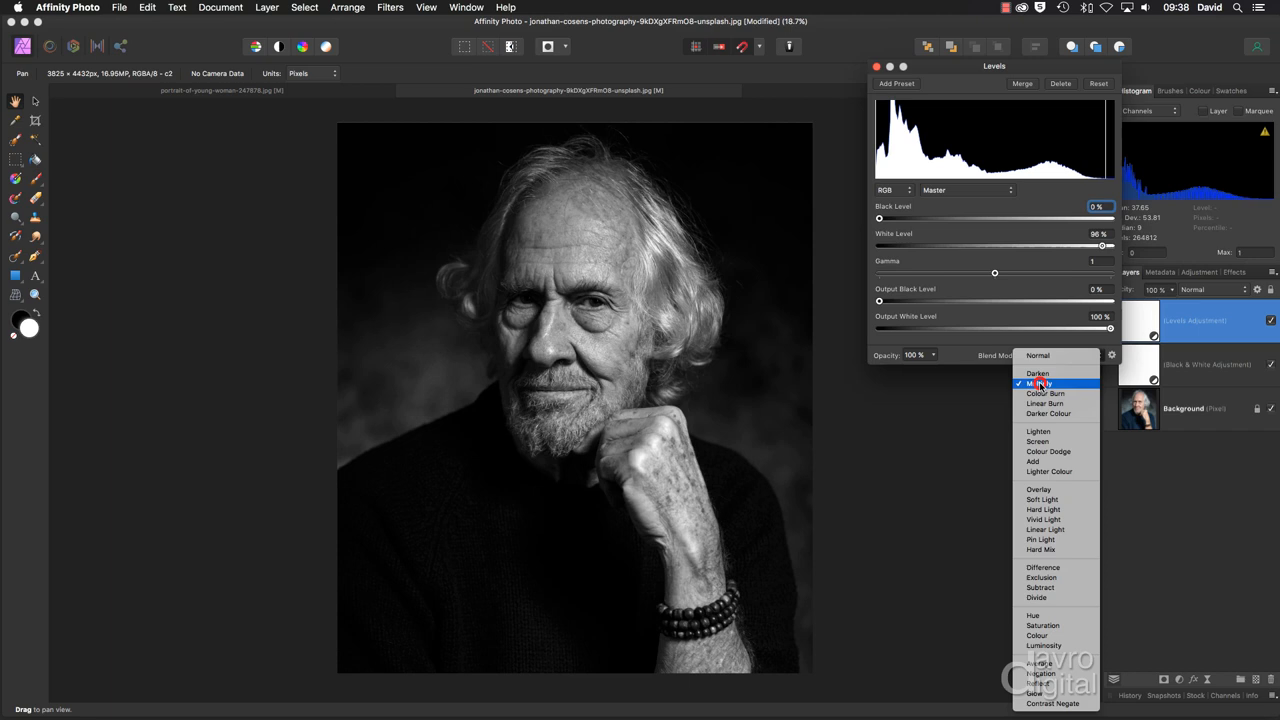
{"action": "left_click", "coordinate": [1042, 383]}
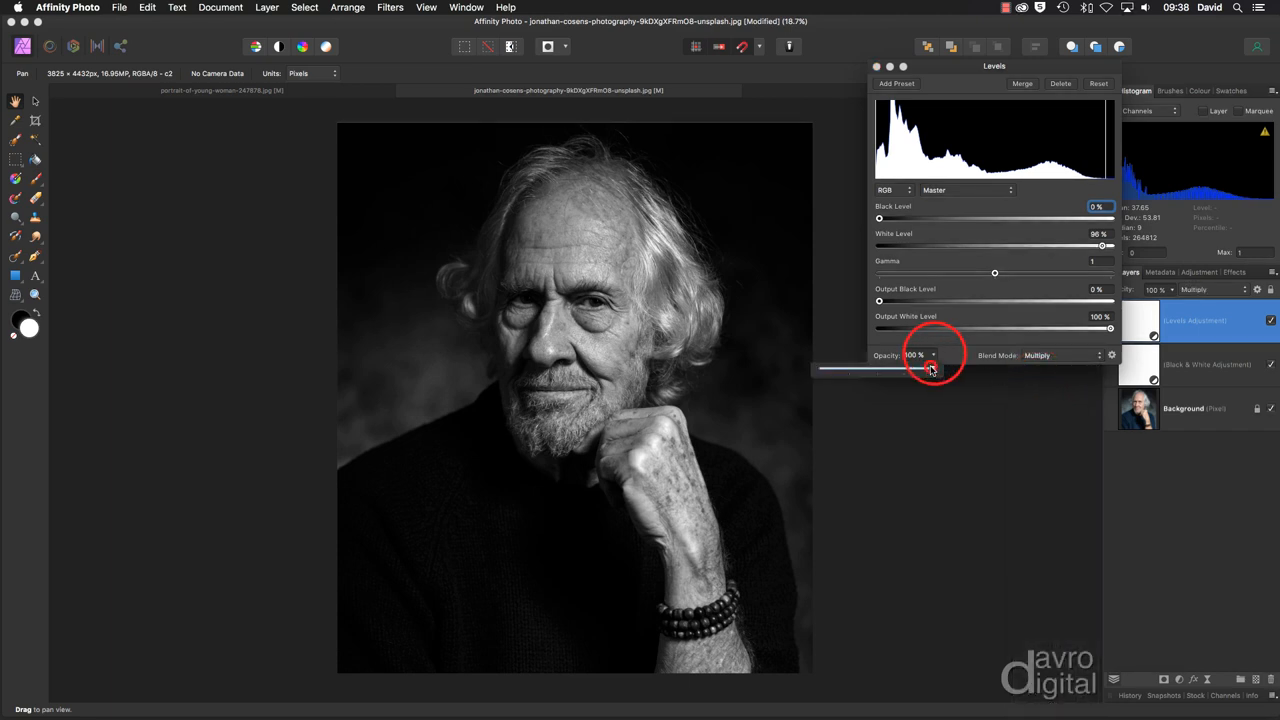
{"action": "left_click_drag", "start_coordinate": [930, 369], "coordinate": [880, 369]}
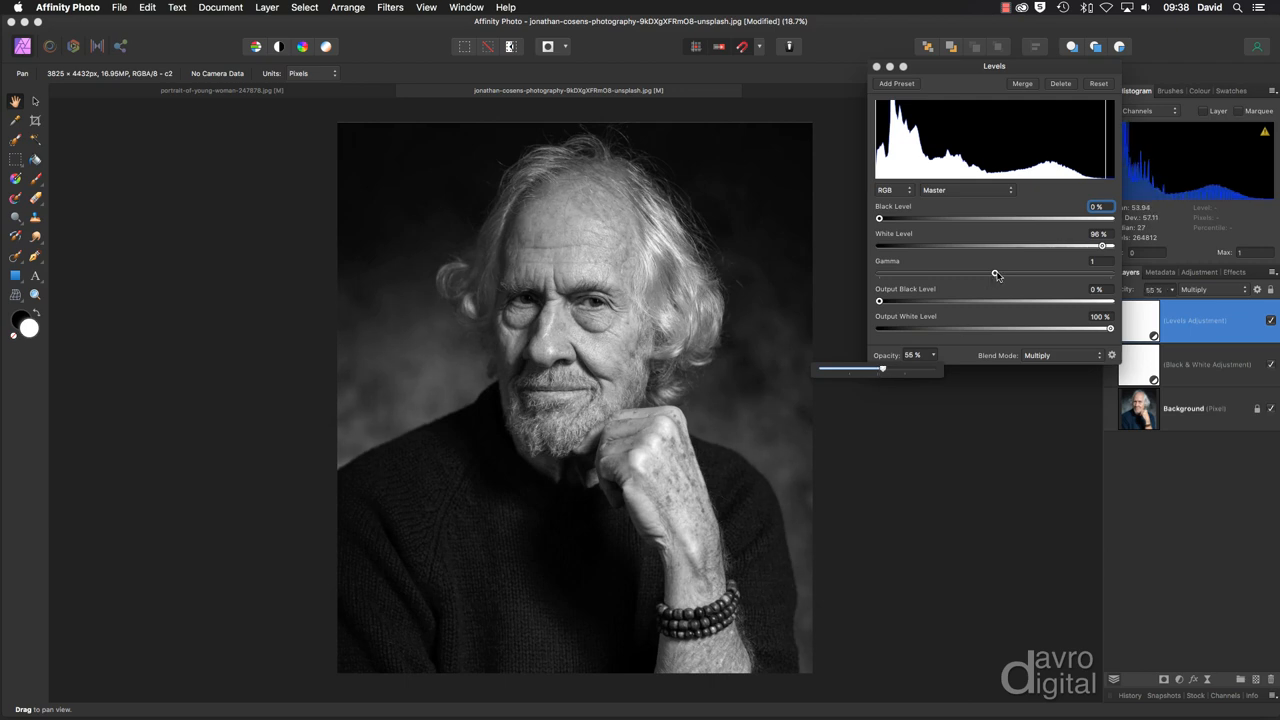
Set the Levels gamma to about 1.134 and close the Levels settings
{"action": "left_click_drag", "start_coordinate": [995, 273], "coordinate": [1005, 273]}
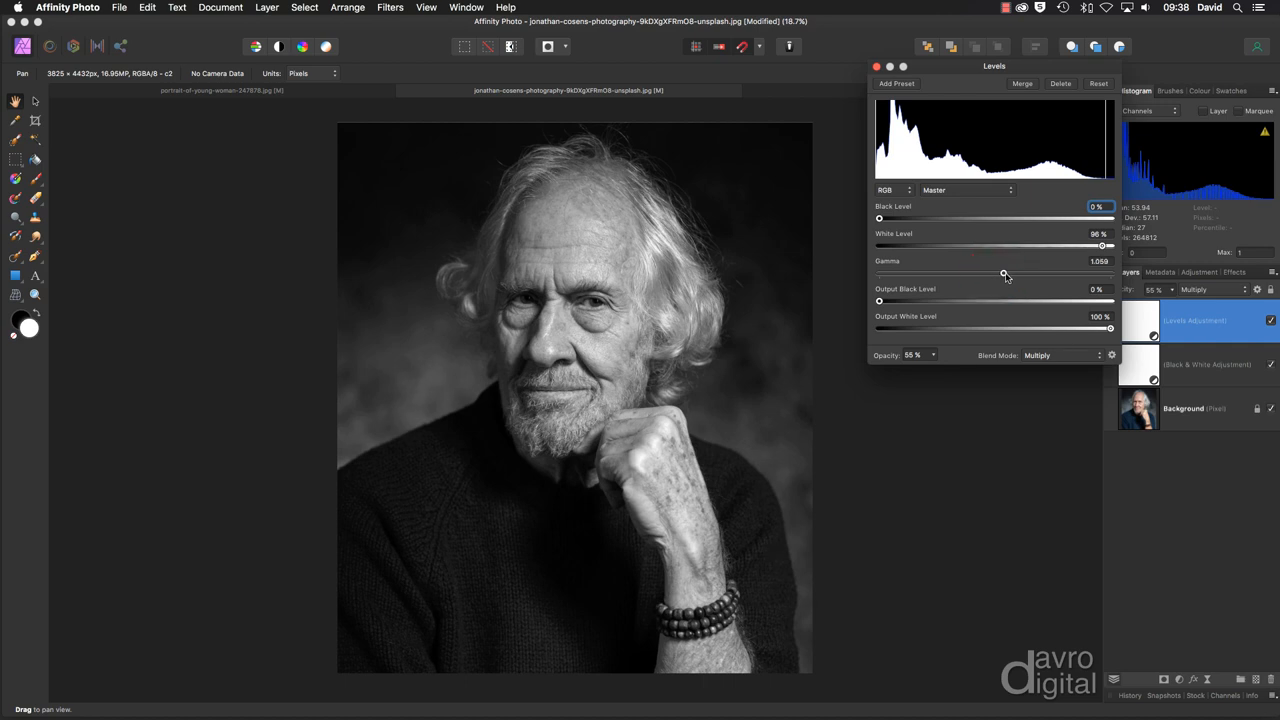
{"action": "left_click_drag", "start_coordinate": [1005, 272], "coordinate": [979, 272]}
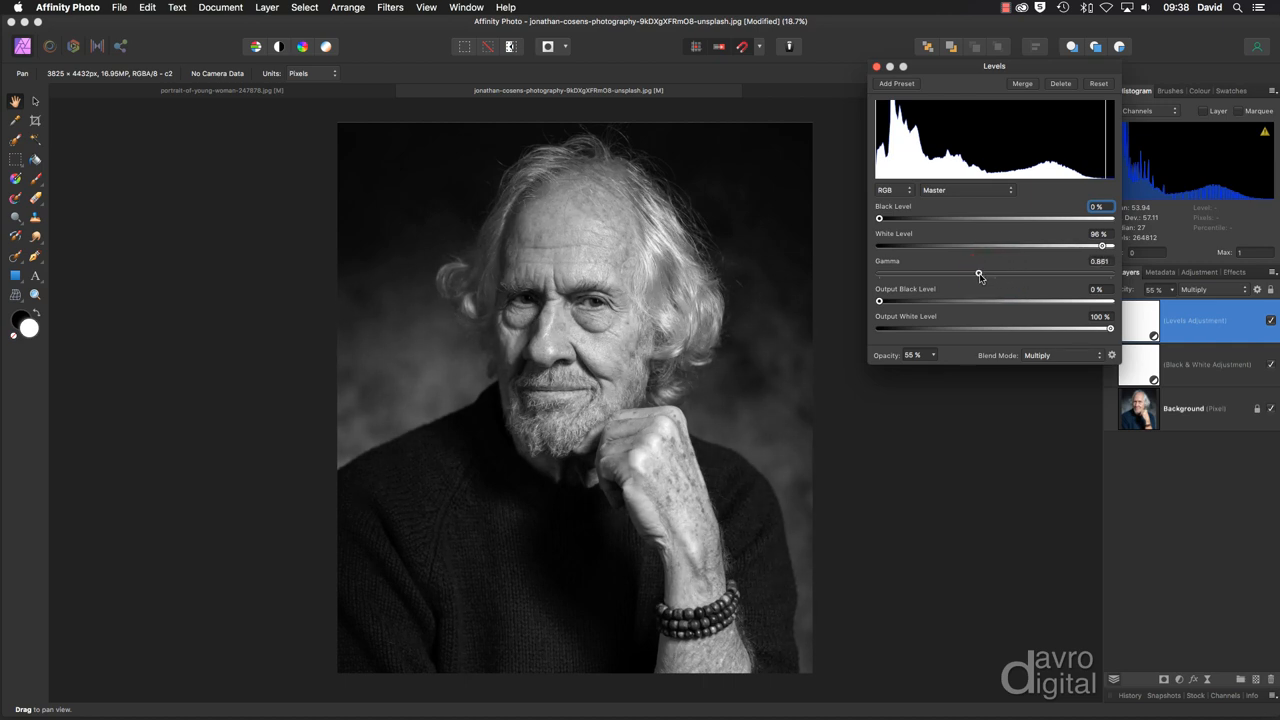
{"action": "left_click_drag", "start_coordinate": [978, 273], "coordinate": [1010, 273]}
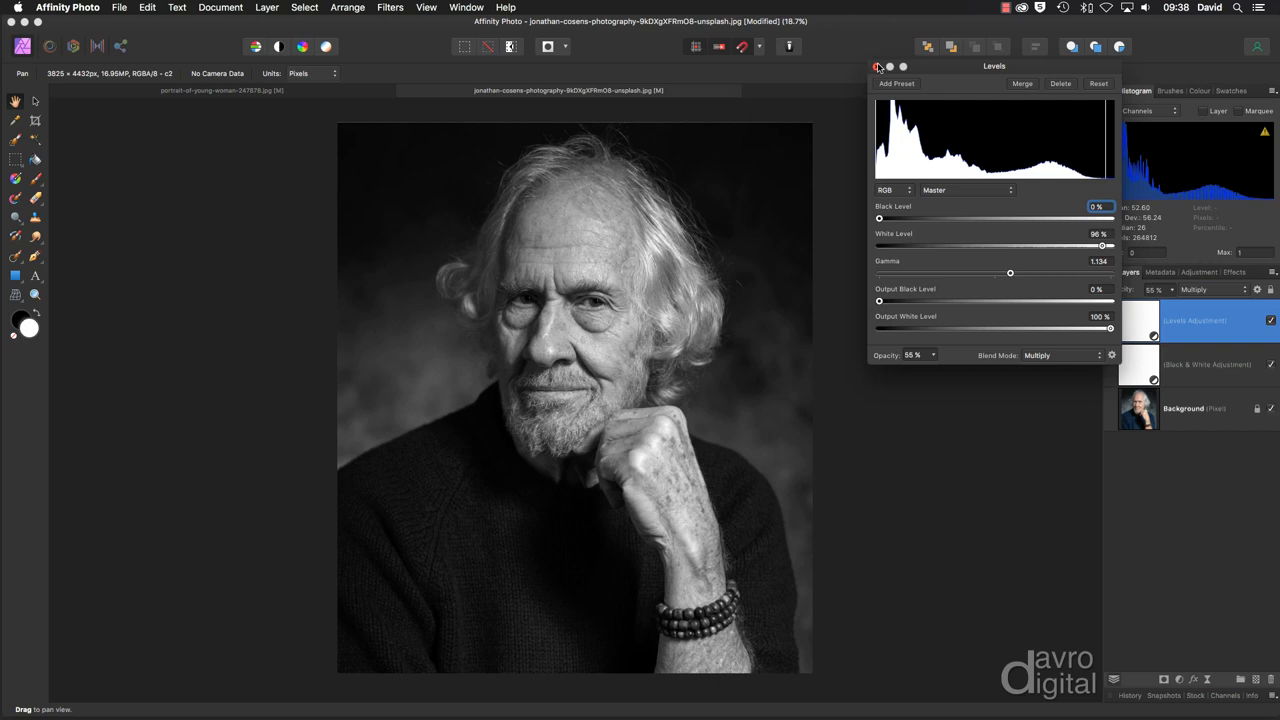
{"action": "left_click", "coordinate": [878, 66]}
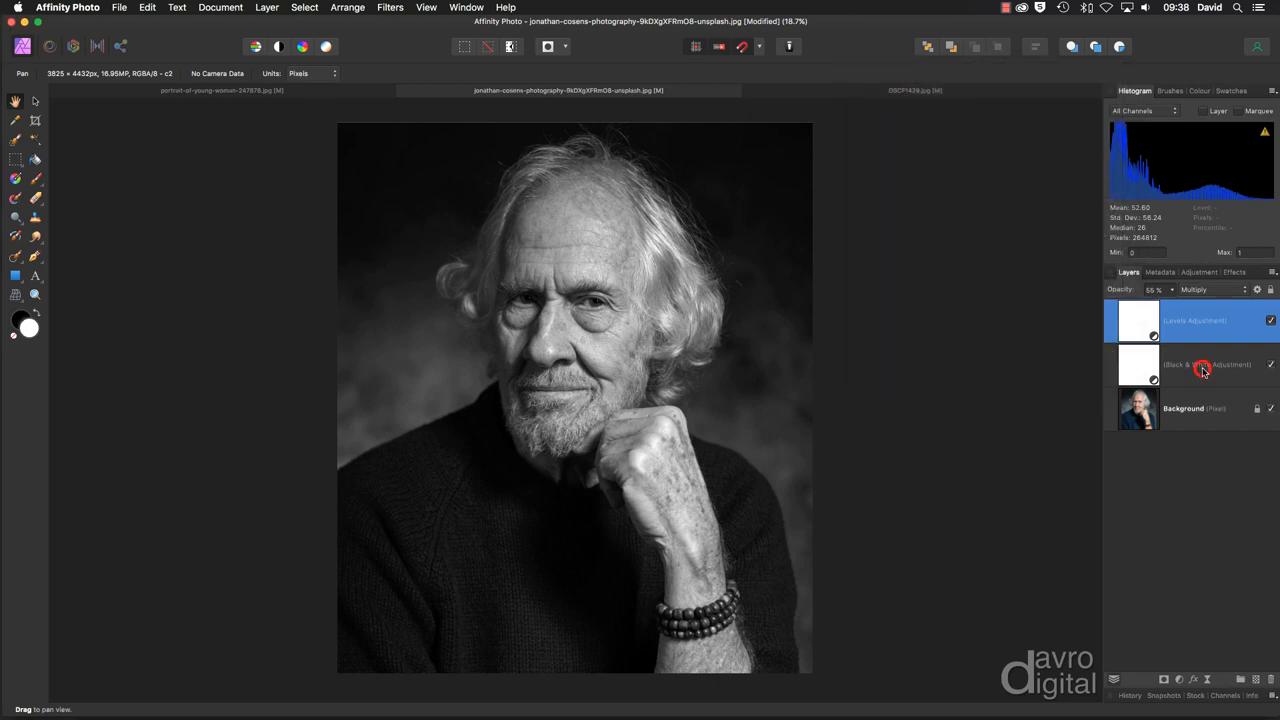
{"action": "left_click", "coordinate": [1270, 364]}
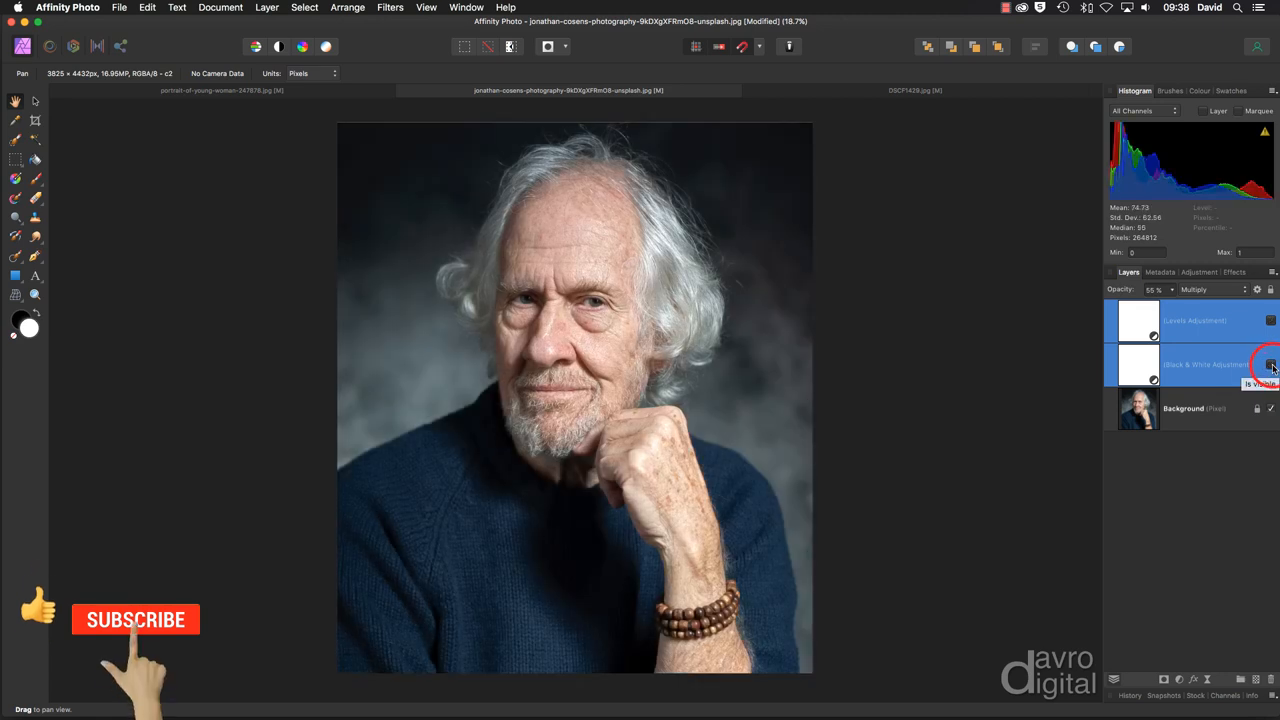
{"action": "left_click", "coordinate": [1270, 364]}
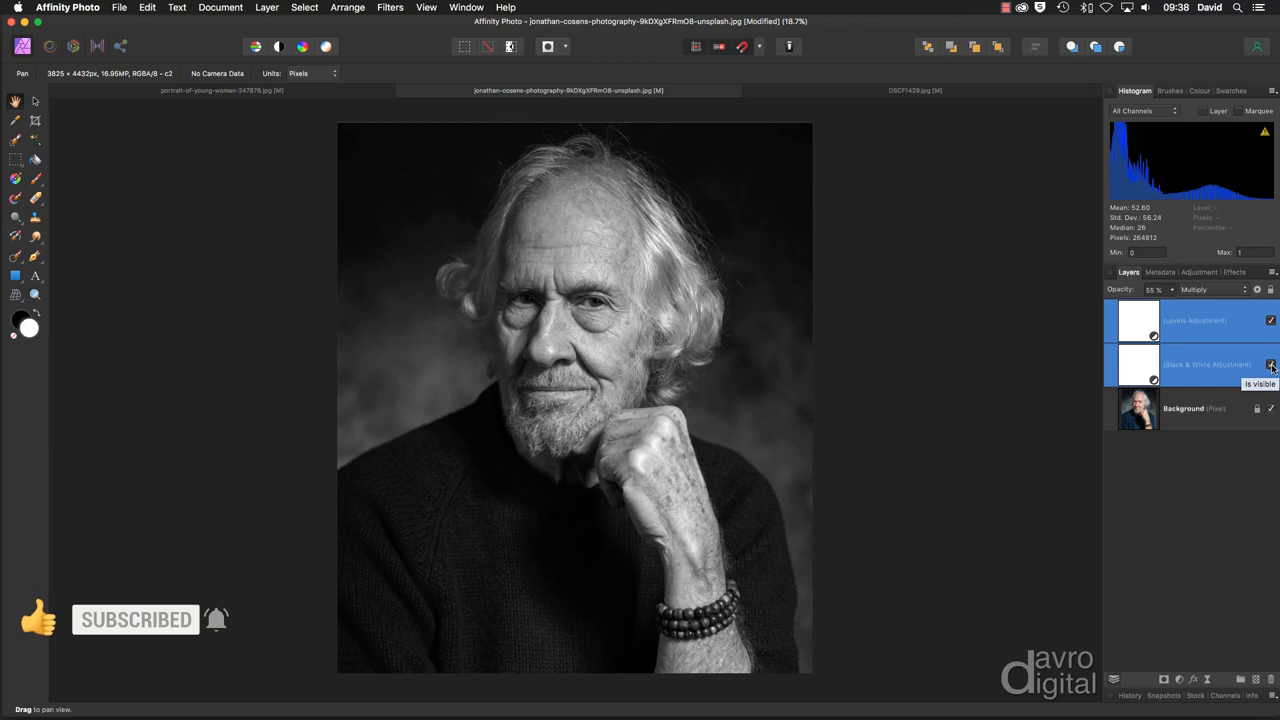
{"action": "mouse_move", "coordinate": [910, 90]}
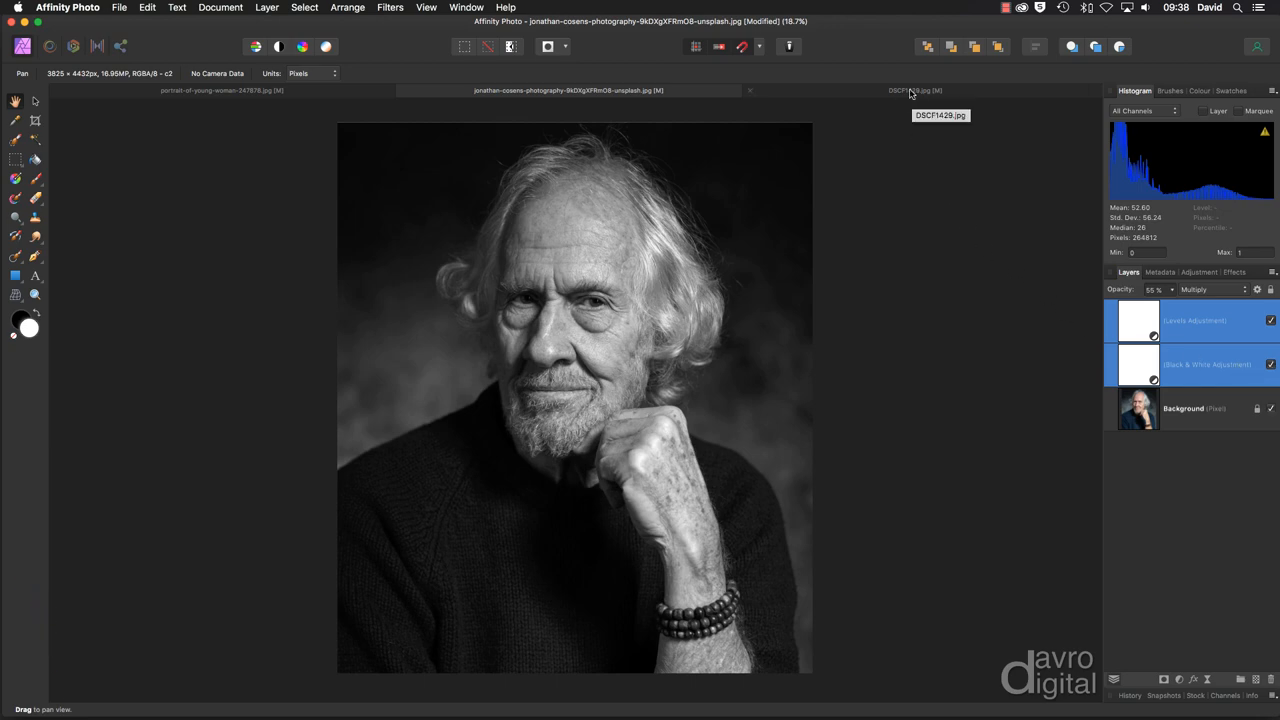
Switch to DSCF1429.jpg and lower its Black & White Blue channel to -57%
{"action": "left_click", "coordinate": [914, 90]}
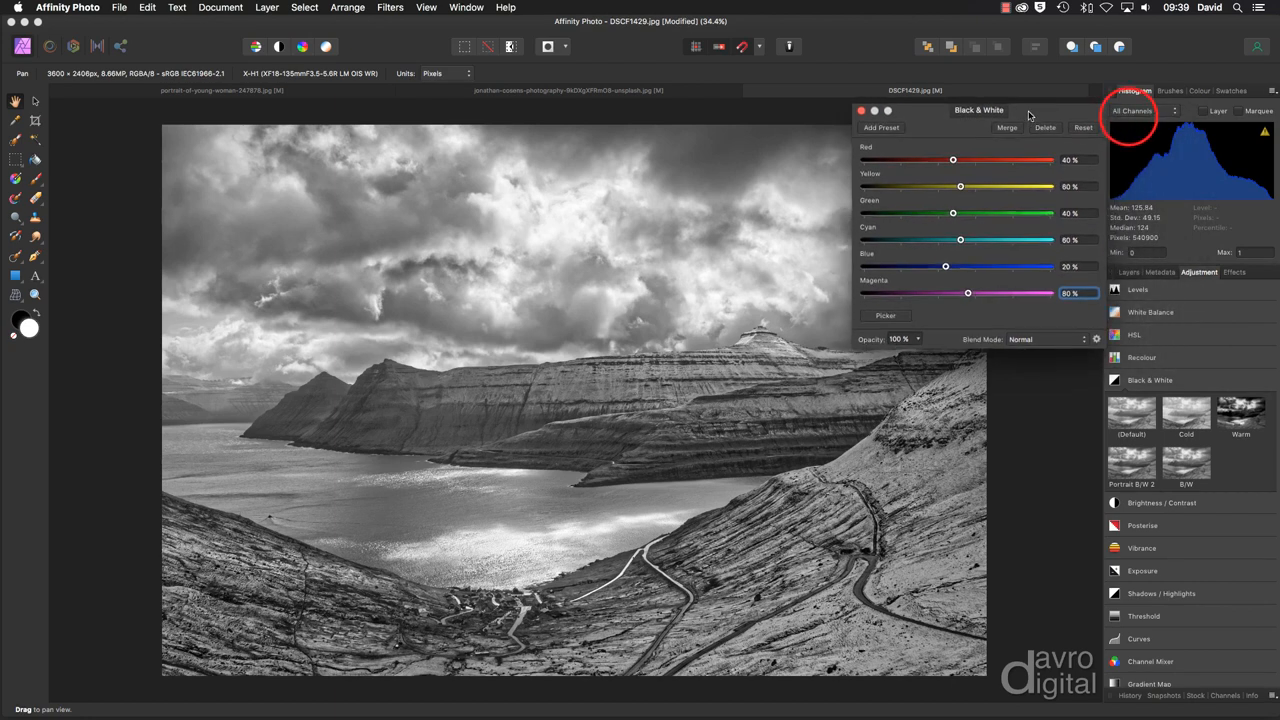
{"action": "left_click", "coordinate": [1129, 272]}
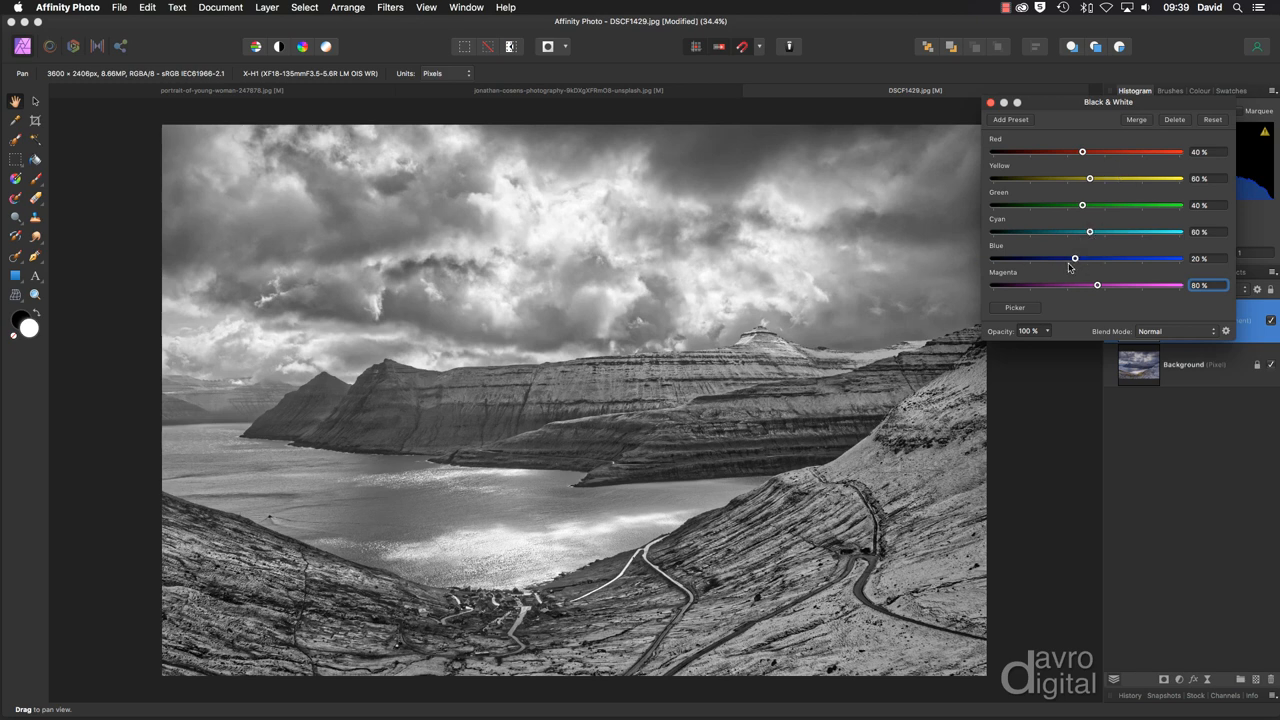
{"action": "left_click_drag", "start_coordinate": [1073, 258], "coordinate": [1078, 258]}
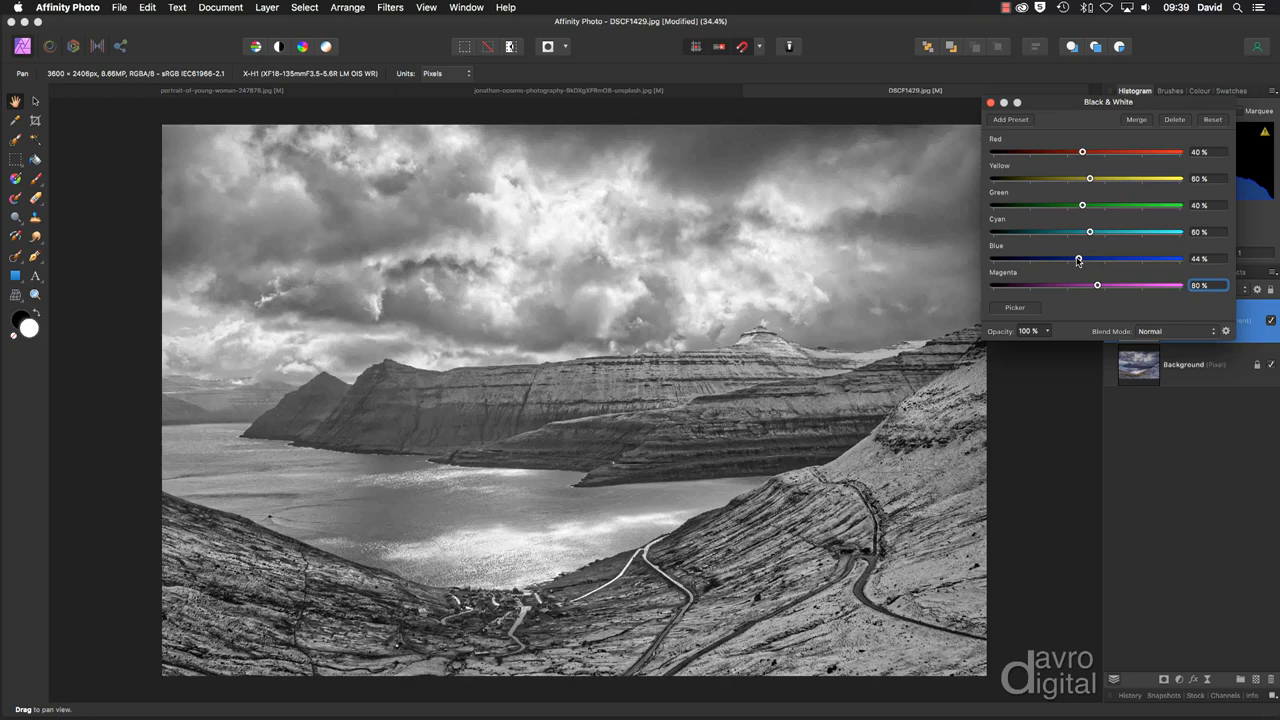
{"action": "left_click_drag", "start_coordinate": [1078, 258], "coordinate": [1063, 258]}
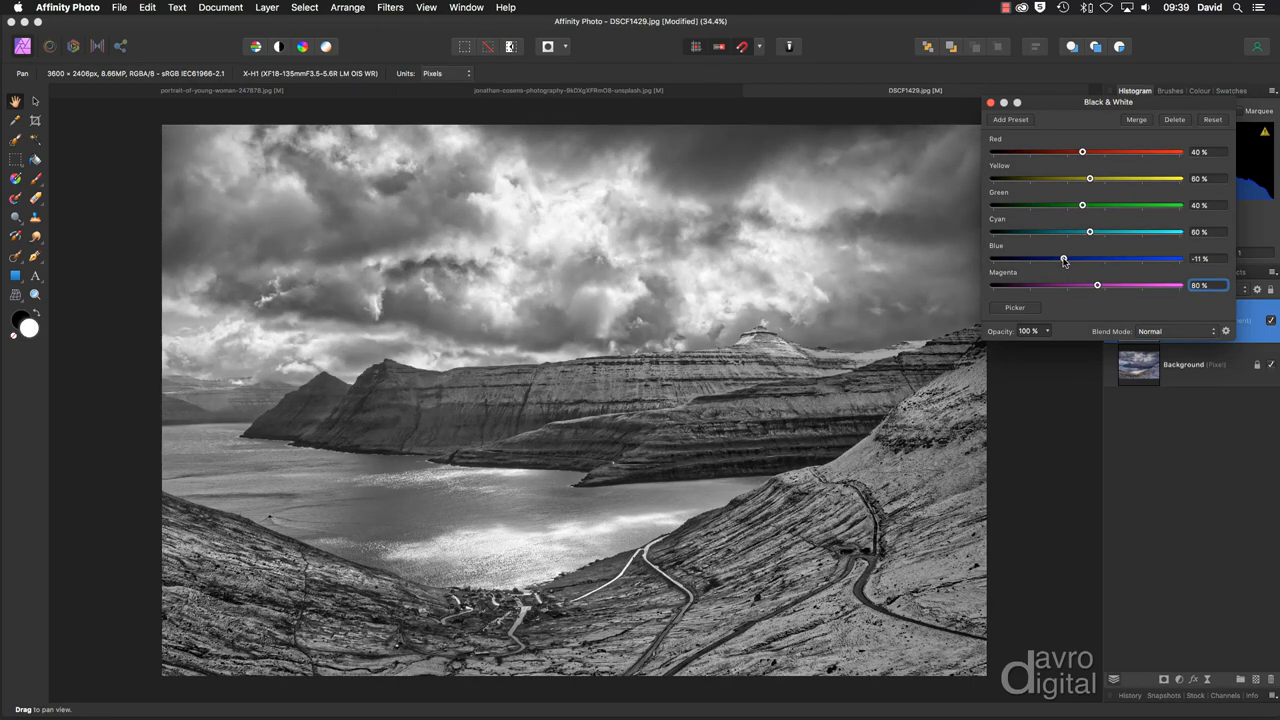
{"action": "left_click_drag", "start_coordinate": [1064, 258], "coordinate": [1043, 258]}
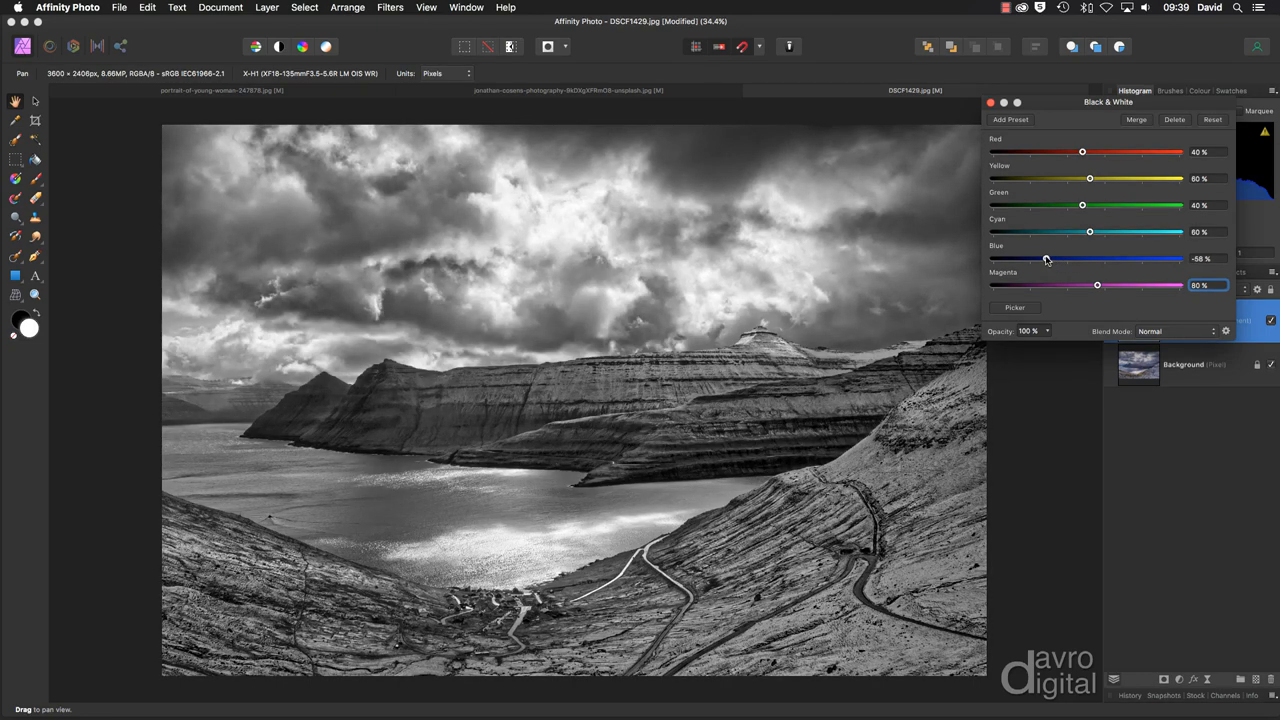
{"action": "left_click_drag", "start_coordinate": [1080, 258], "coordinate": [1082, 258]}
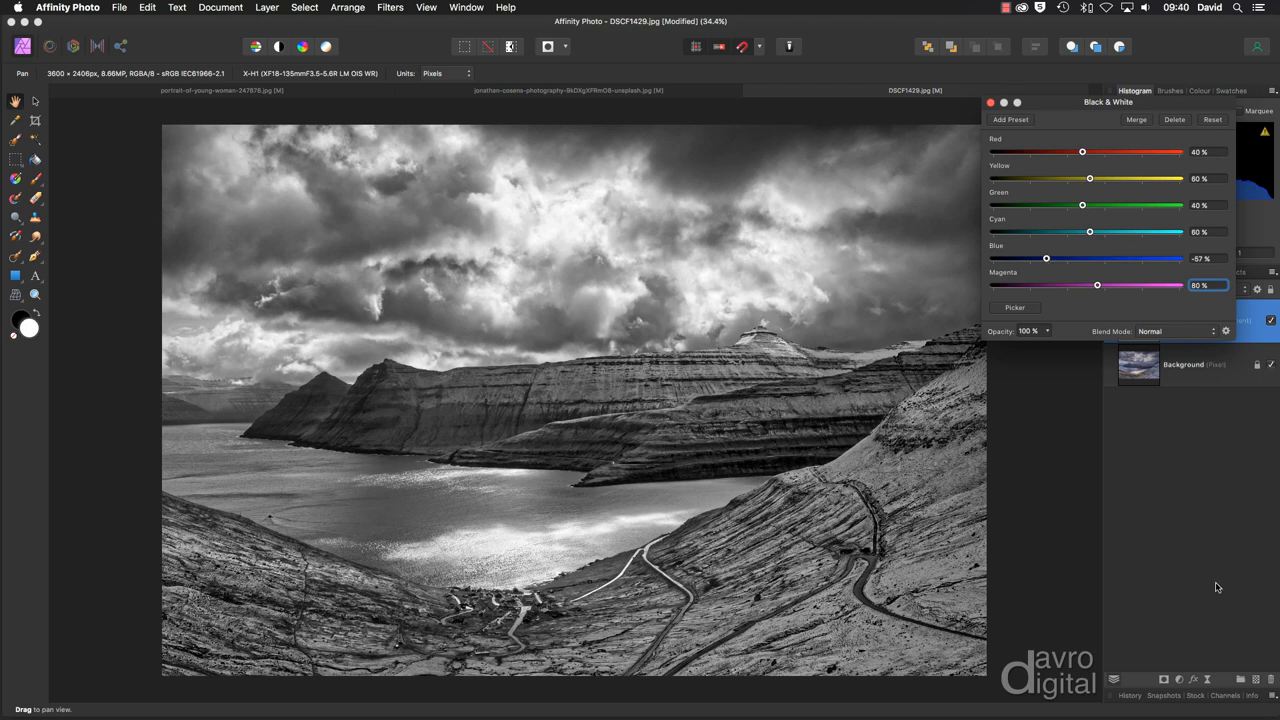
{"action": "mouse_move", "coordinate": [1179, 680]}
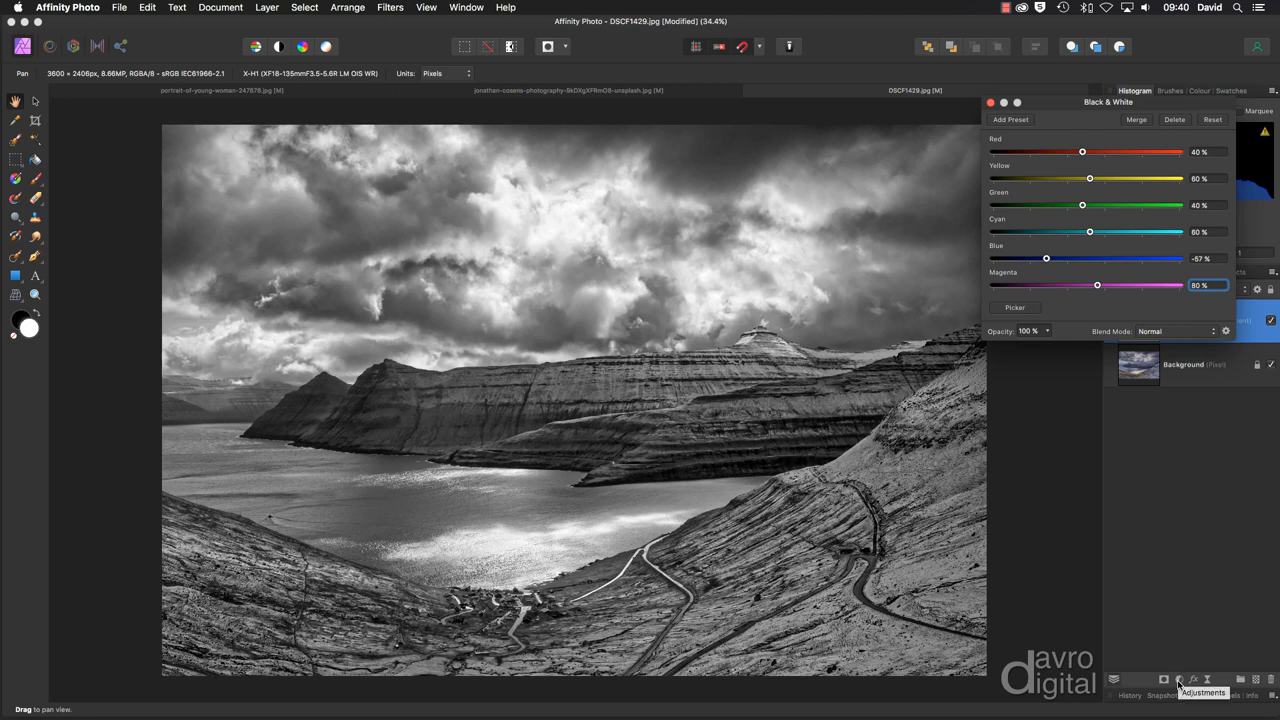
Add a Levels adjustment to the landscape with gamma 1.256, then close its settings
{"action": "left_click", "coordinate": [1204, 680]}
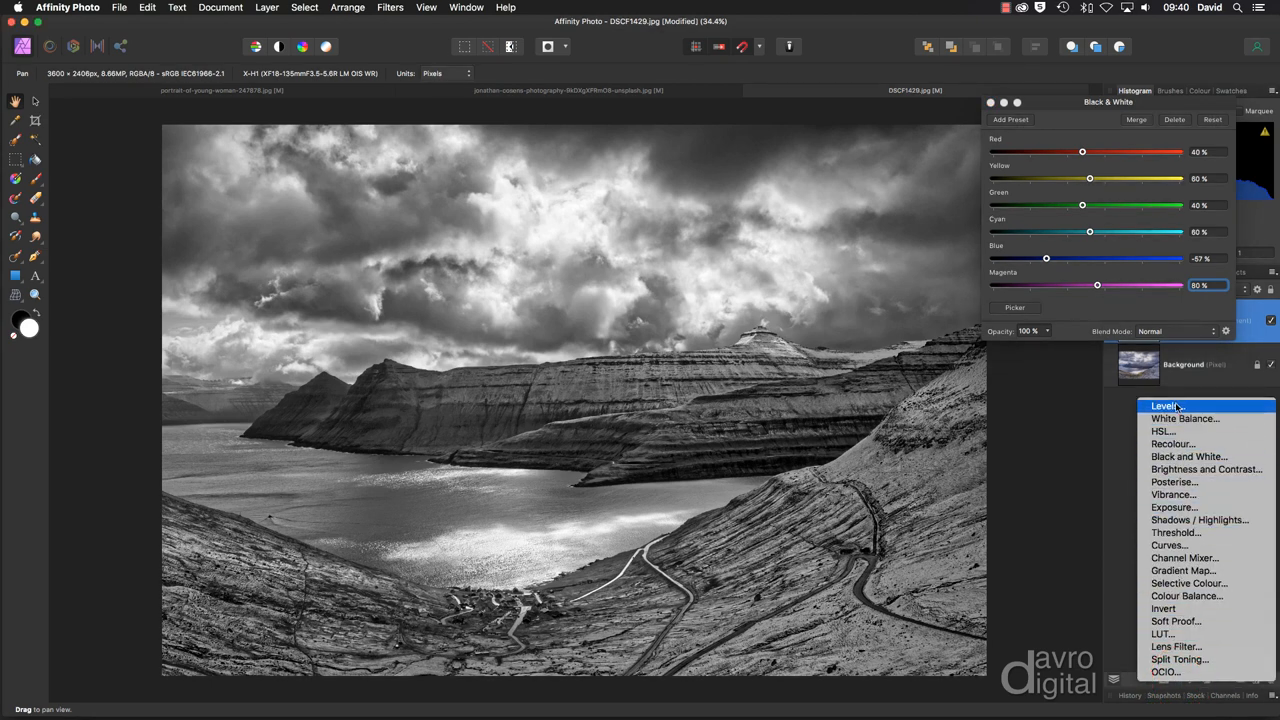
{"action": "left_click", "coordinate": [1164, 405]}
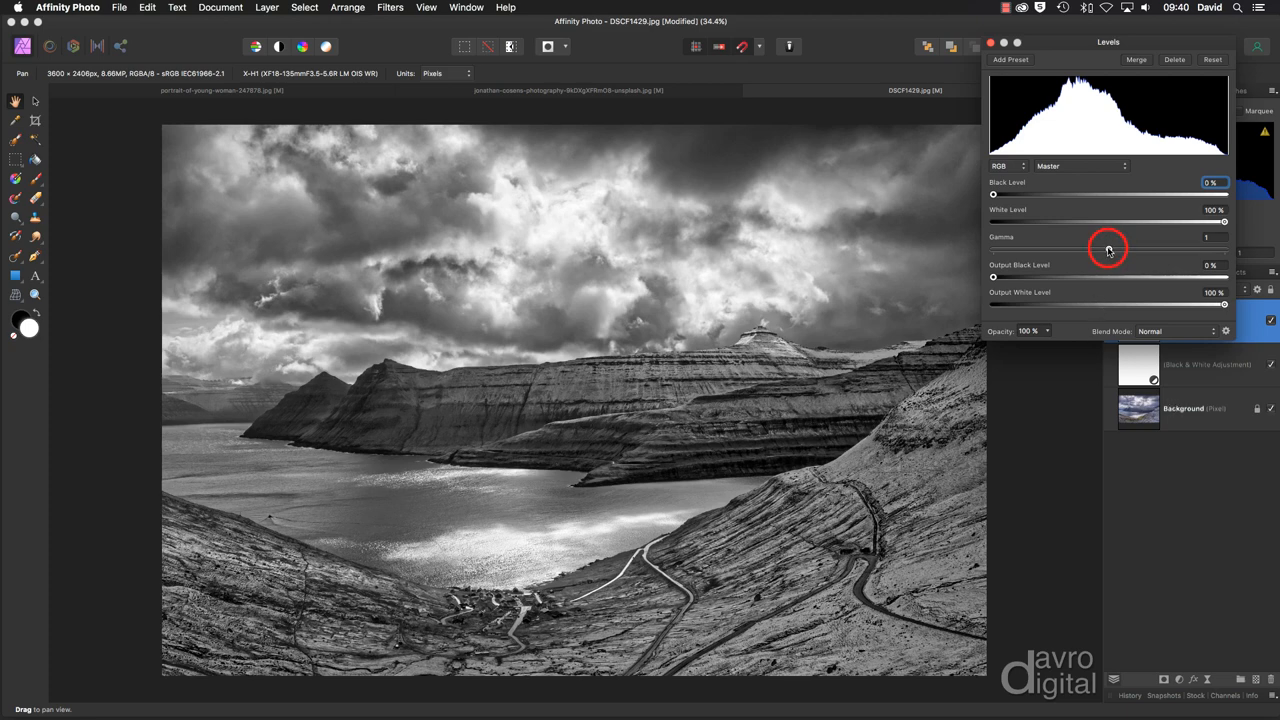
{"action": "left_click_drag", "start_coordinate": [1108, 248], "coordinate": [1092, 248]}
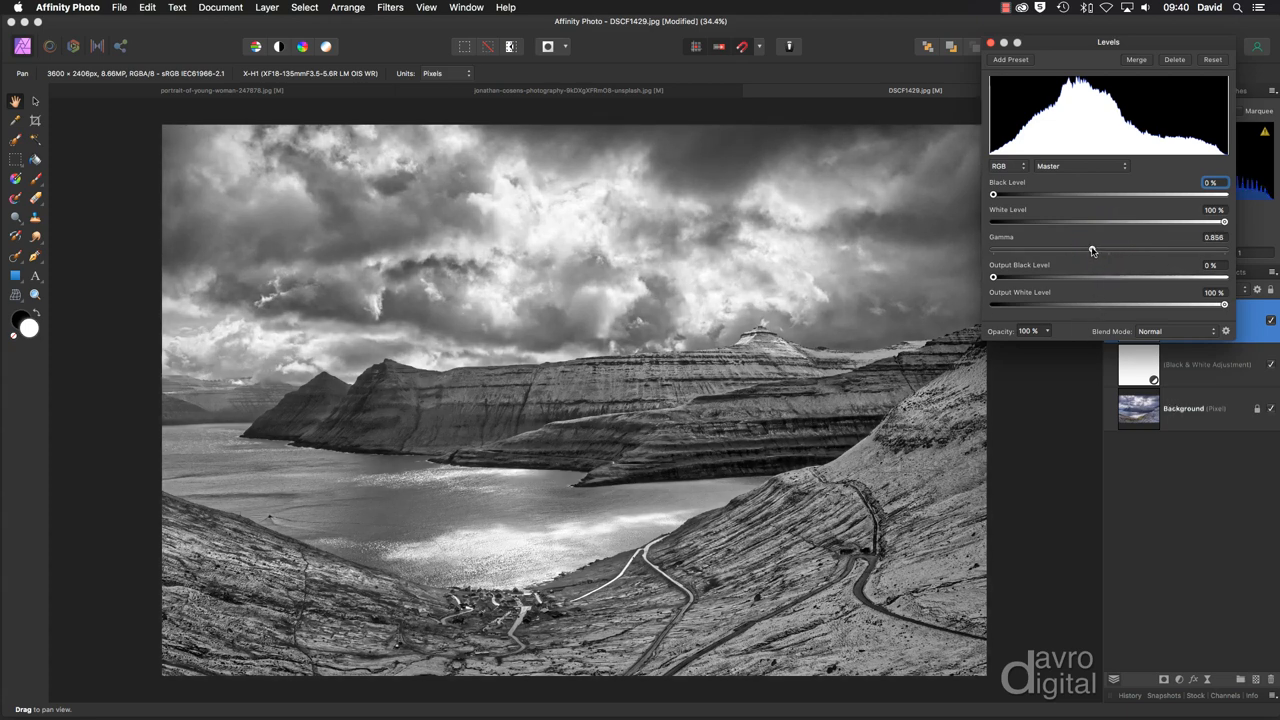
{"action": "left_click_drag", "start_coordinate": [1092, 248], "coordinate": [1124, 248]}
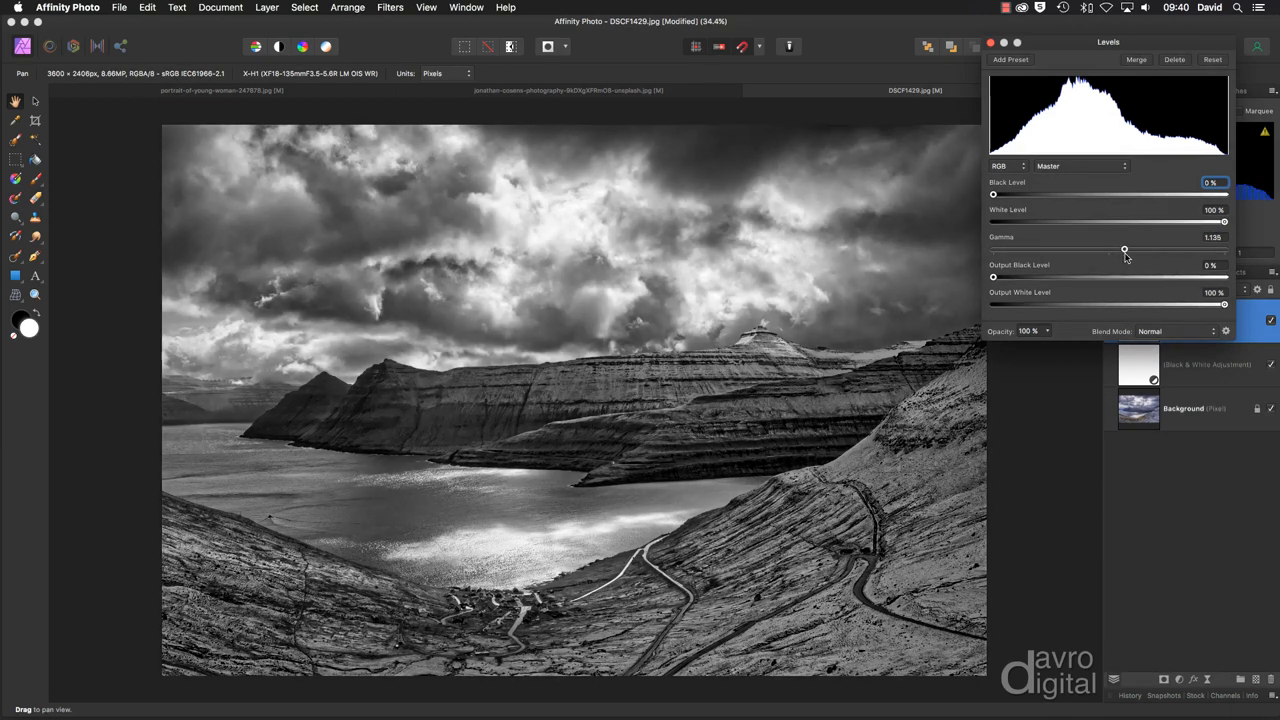
{"action": "left_click_drag", "start_coordinate": [1124, 248], "coordinate": [1134, 248]}
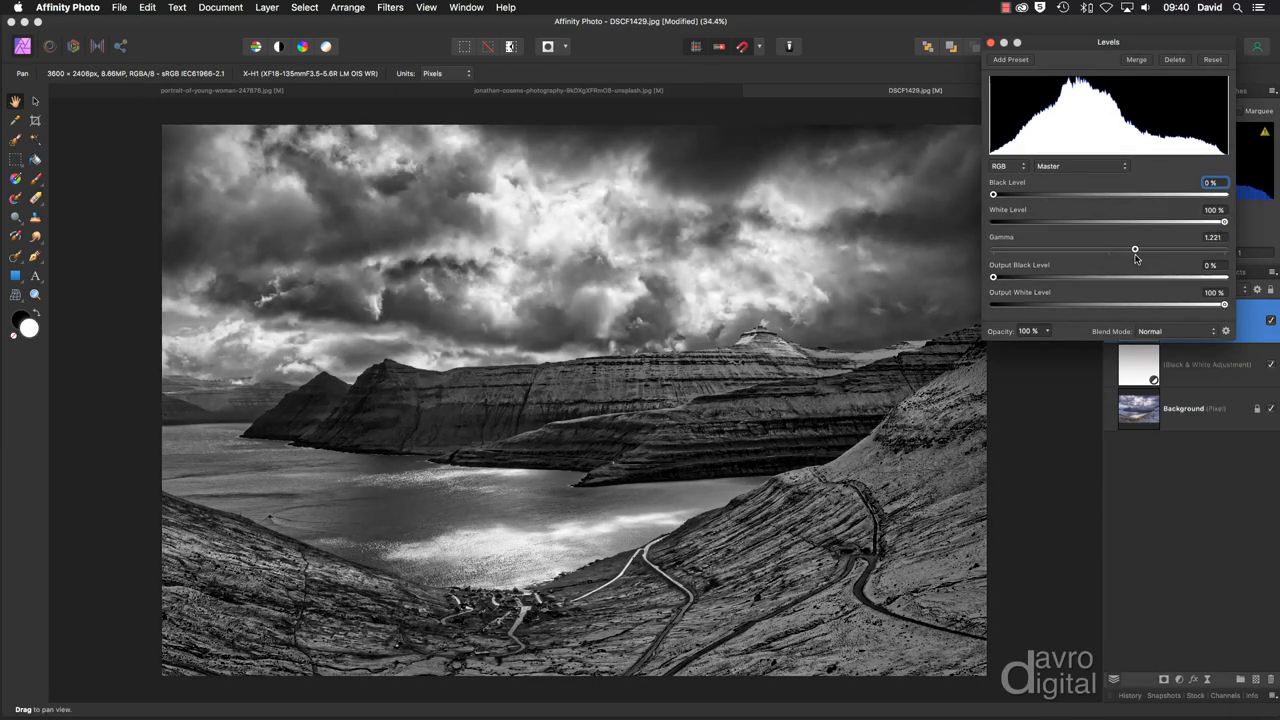
{"action": "left_click_drag", "start_coordinate": [1134, 248], "coordinate": [1138, 248]}
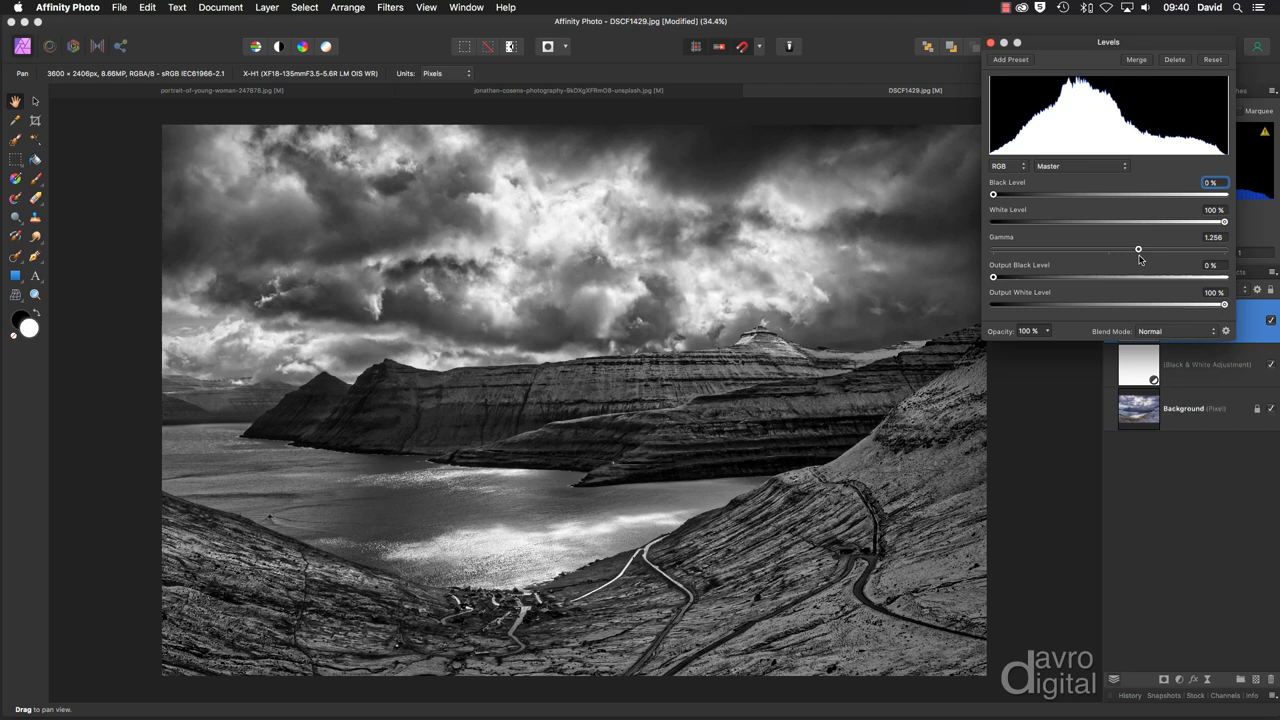
{"action": "mouse_move", "coordinate": [1015, 93]}
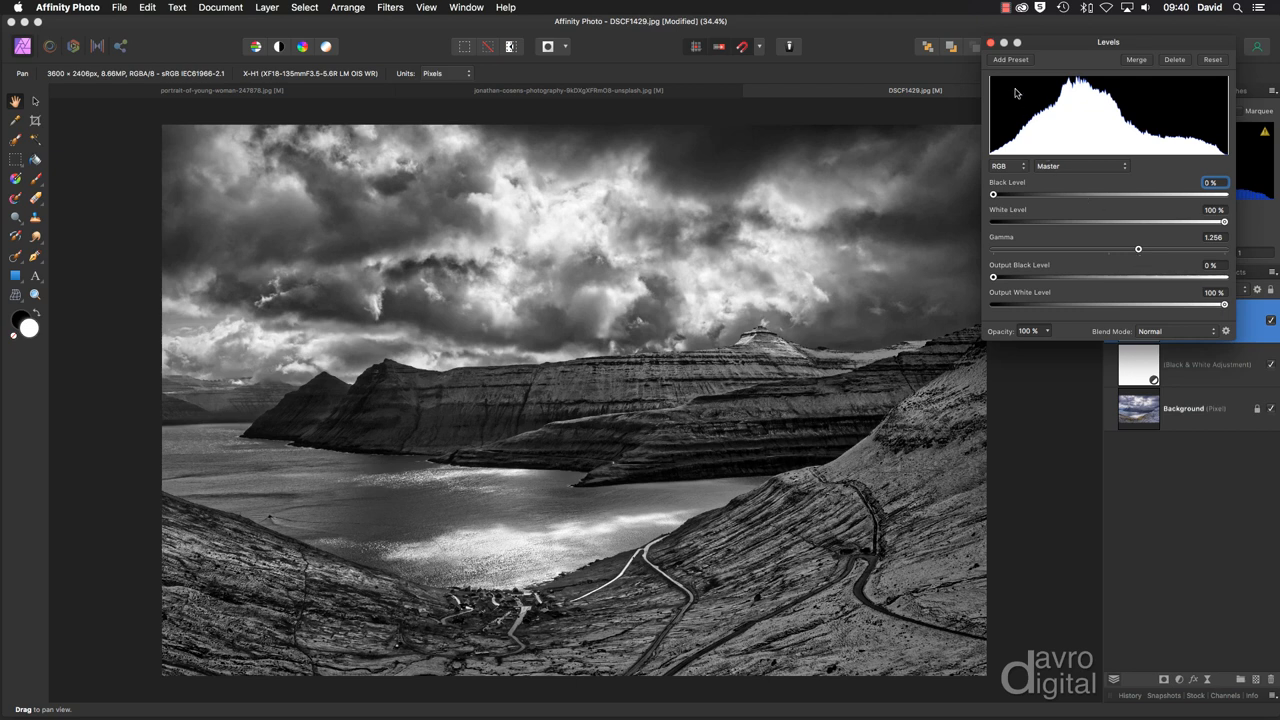
{"action": "left_click", "coordinate": [991, 42]}
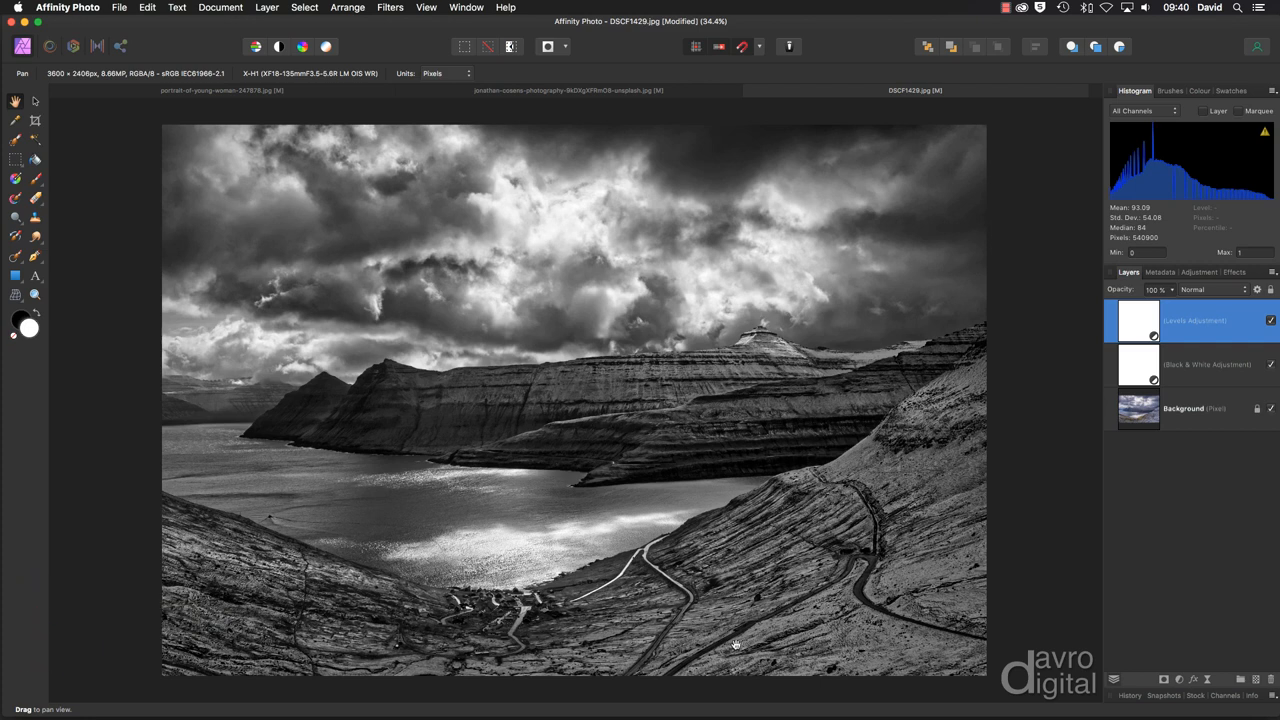
{"action": "mouse_move", "coordinate": [1087, 620]}
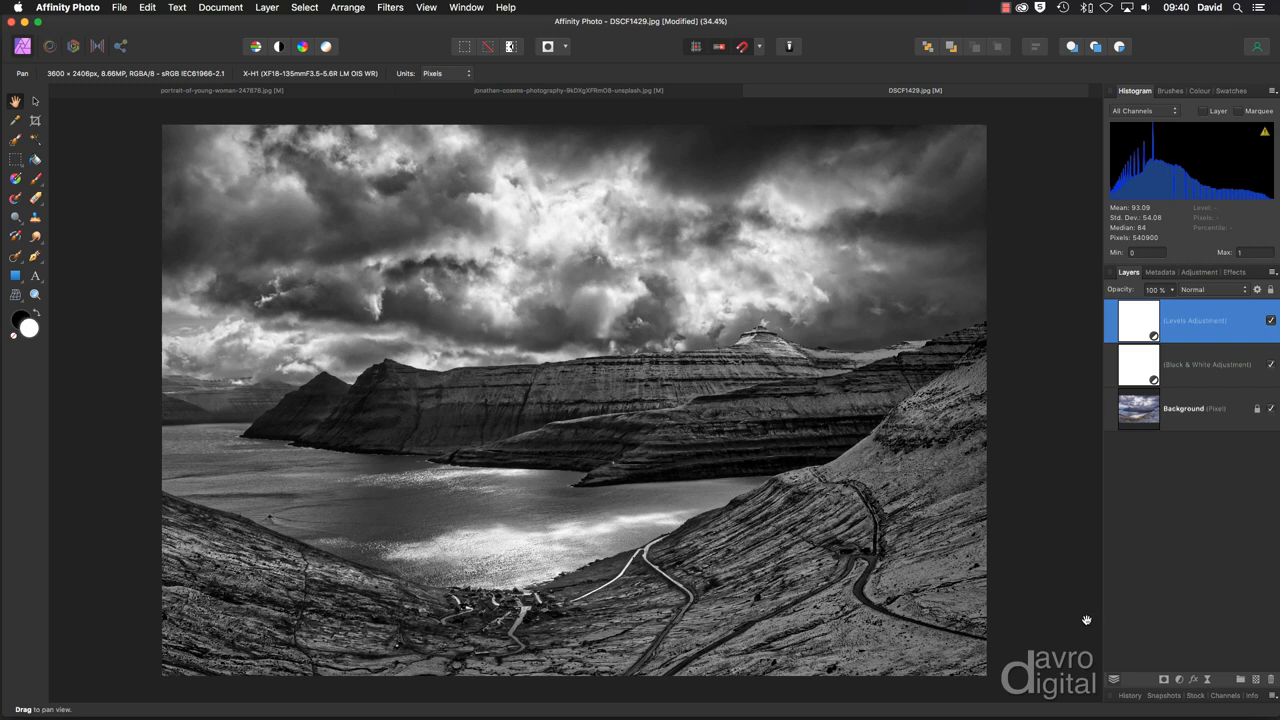